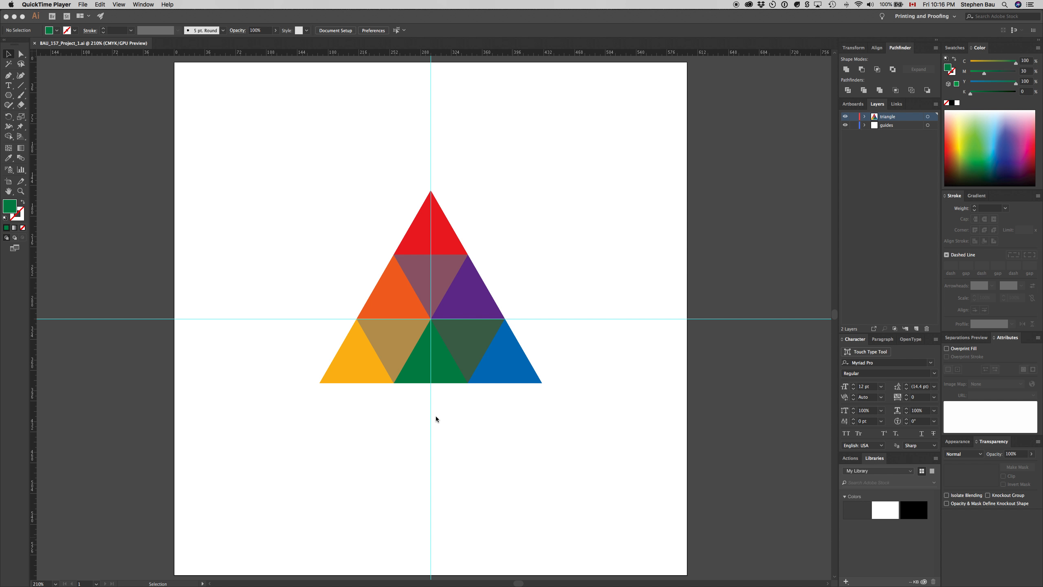
pyautogui.moveTo(527, 538)
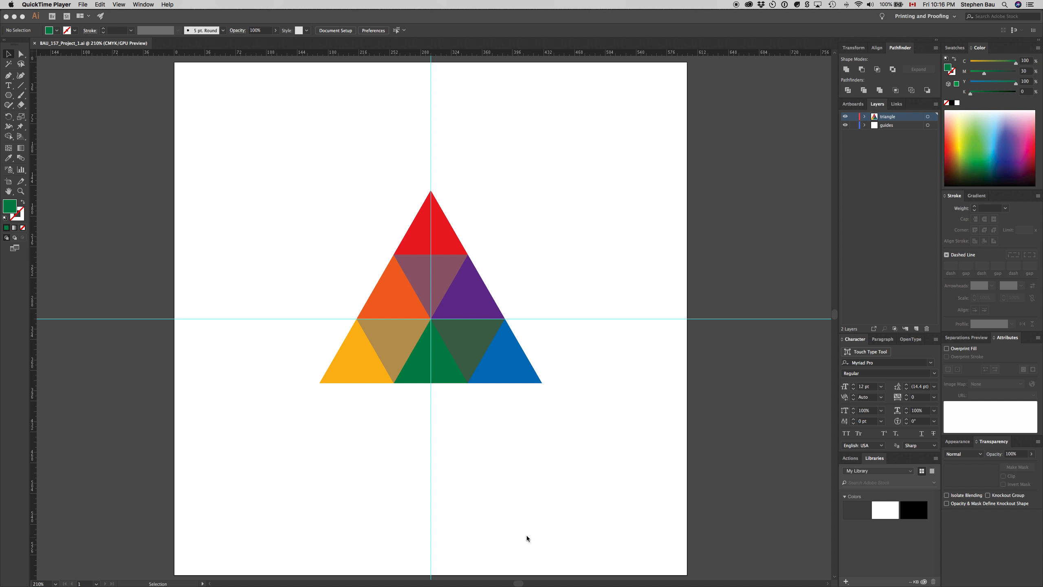
pyautogui.moveTo(853, 107)
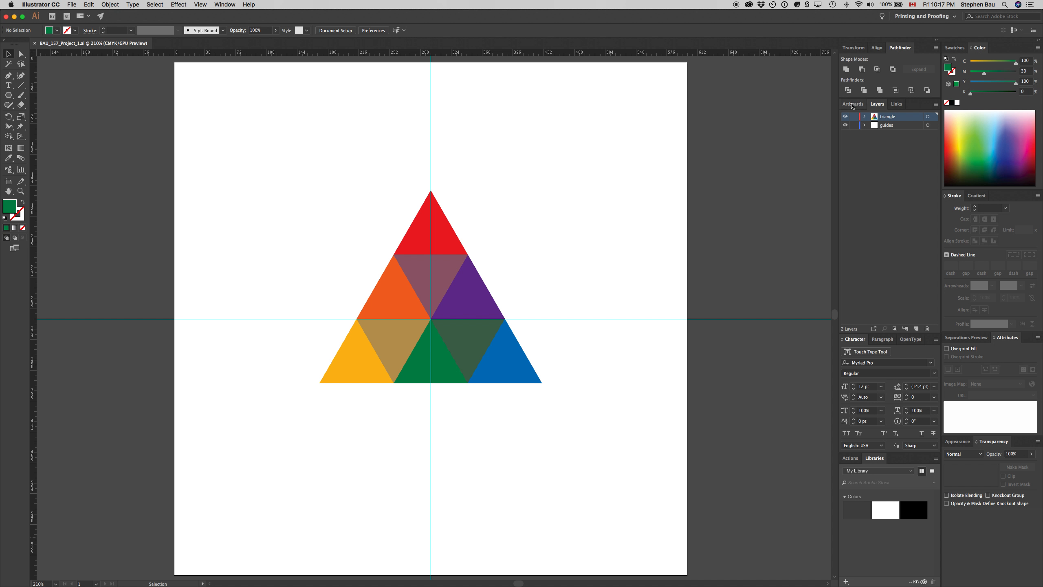
# Add a second blank artboard from the Artboards panel
pyautogui.click(852, 103)
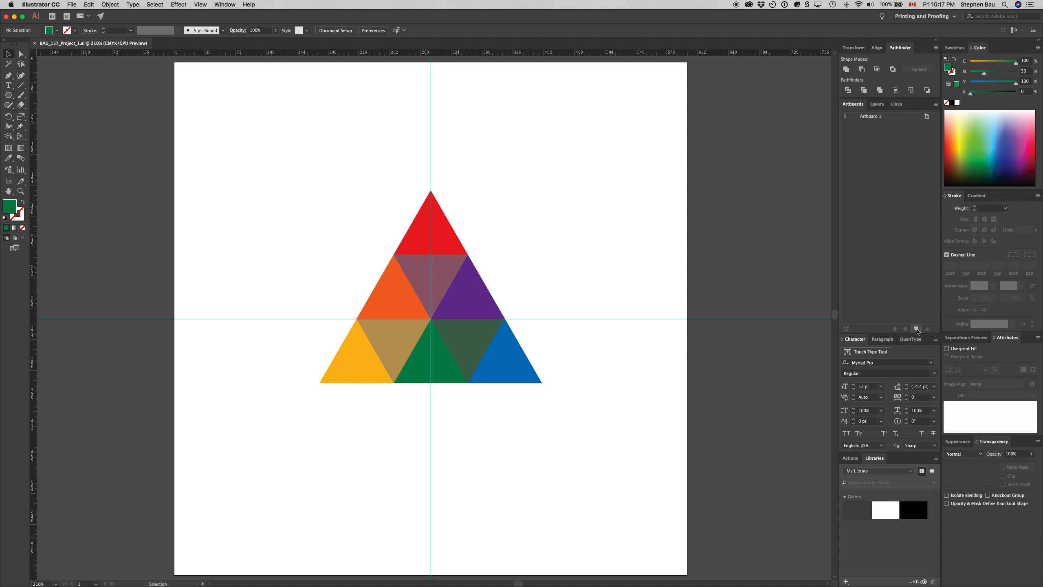
pyautogui.moveTo(917, 327)
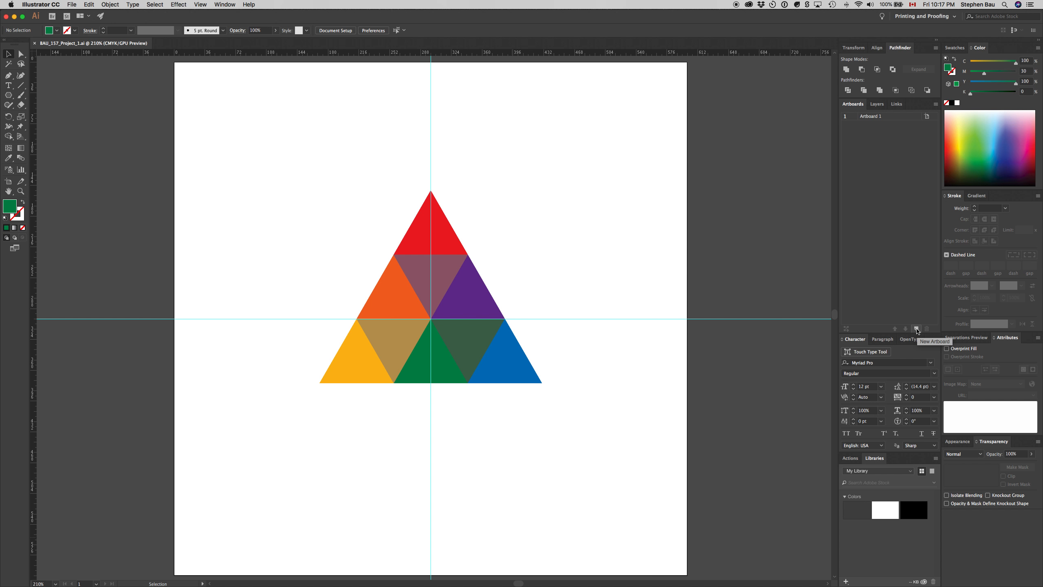
pyautogui.click(916, 327)
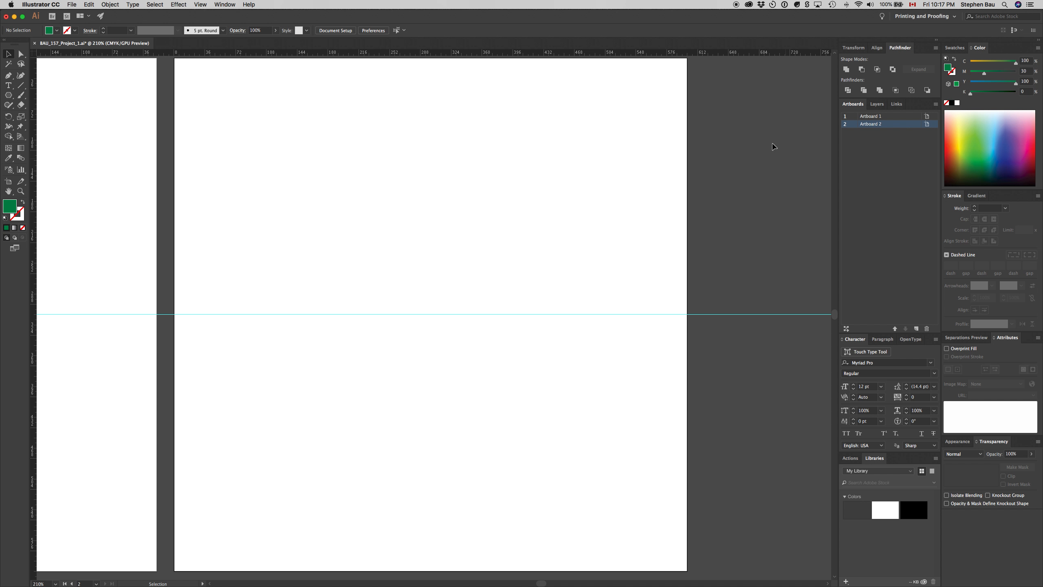
pyautogui.moveTo(792, 139)
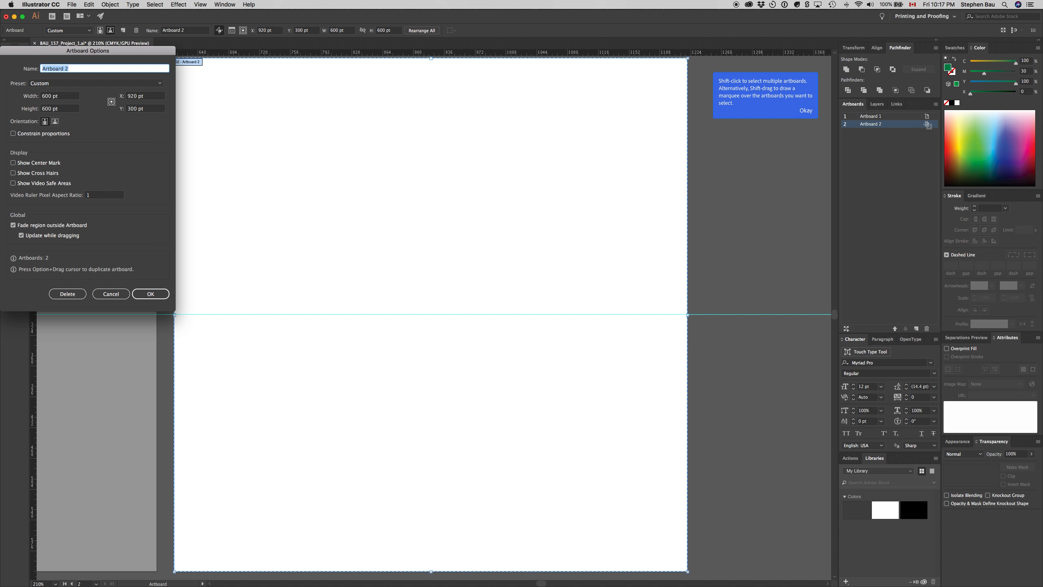
pyautogui.moveTo(87, 51); pyautogui.dragTo(428, 106)
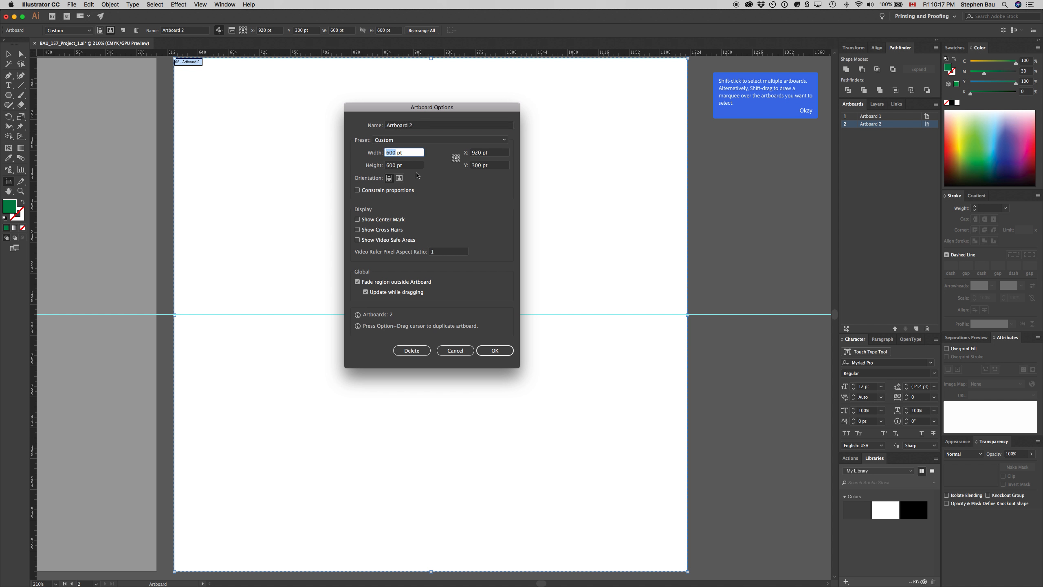
pyautogui.click(404, 165)
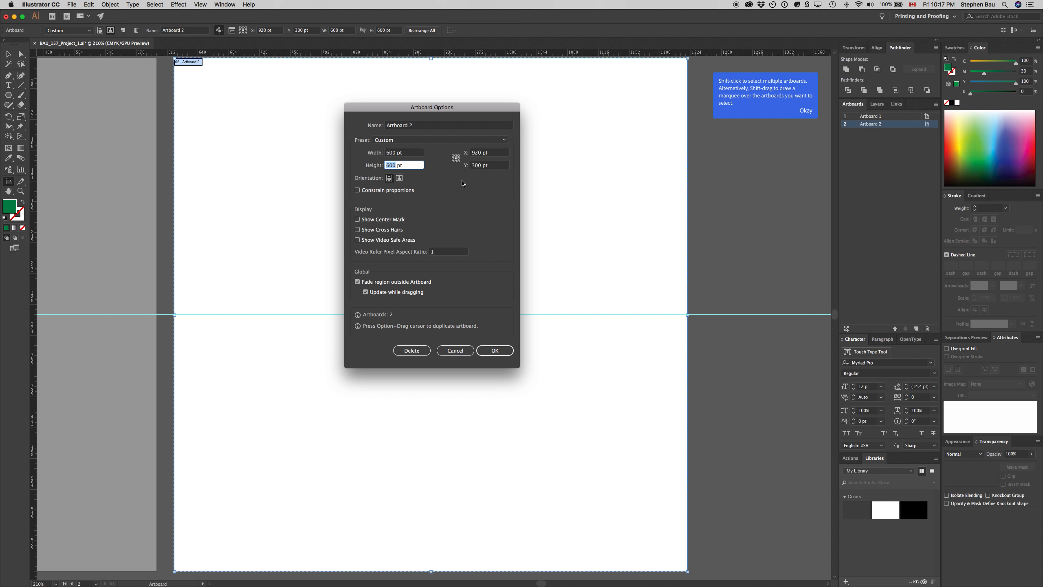
pyautogui.moveTo(454, 350)
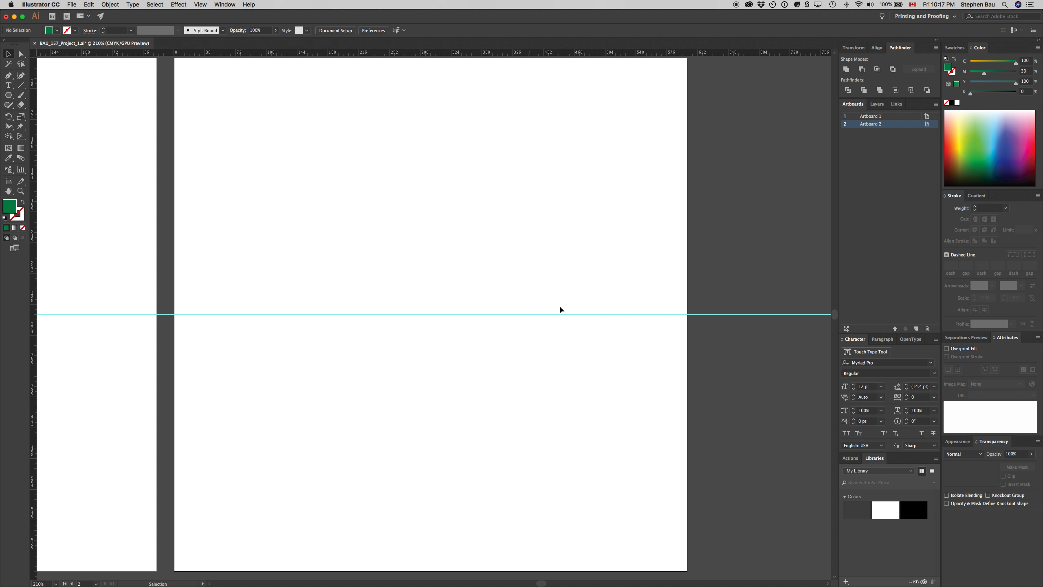
pyautogui.moveTo(530, 262)
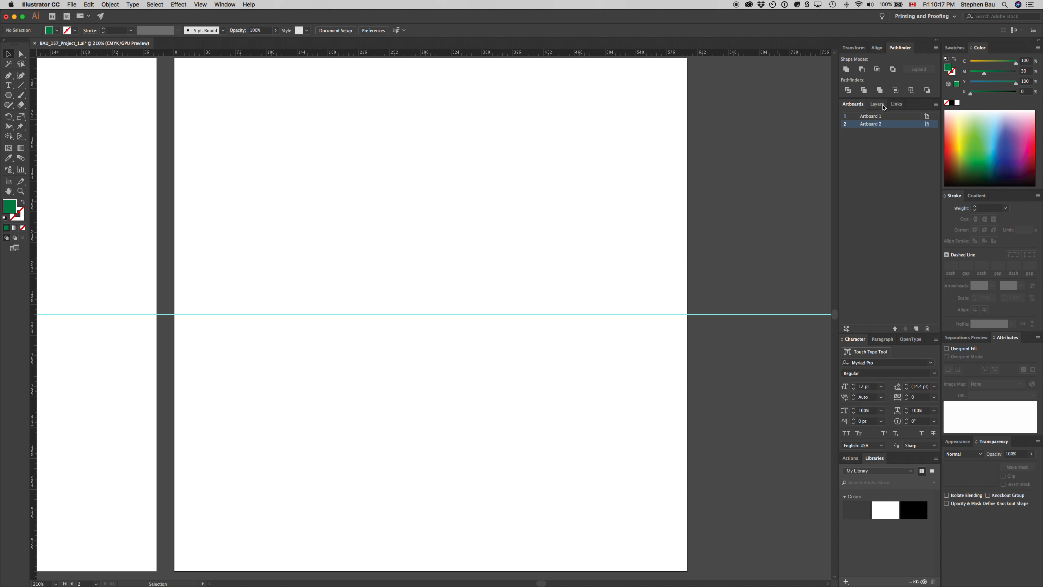
pyautogui.moveTo(876, 104)
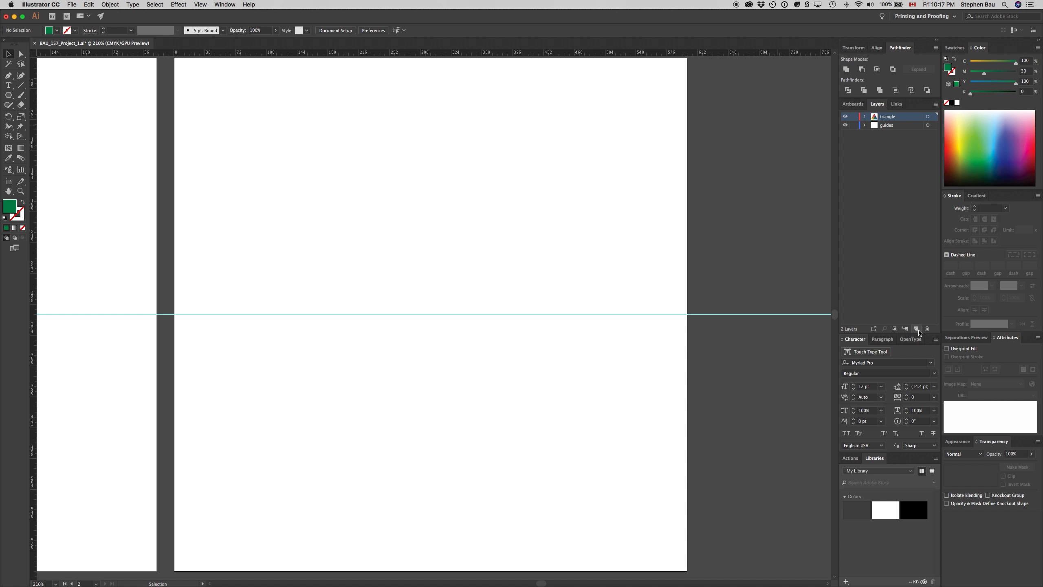
pyautogui.moveTo(917, 327)
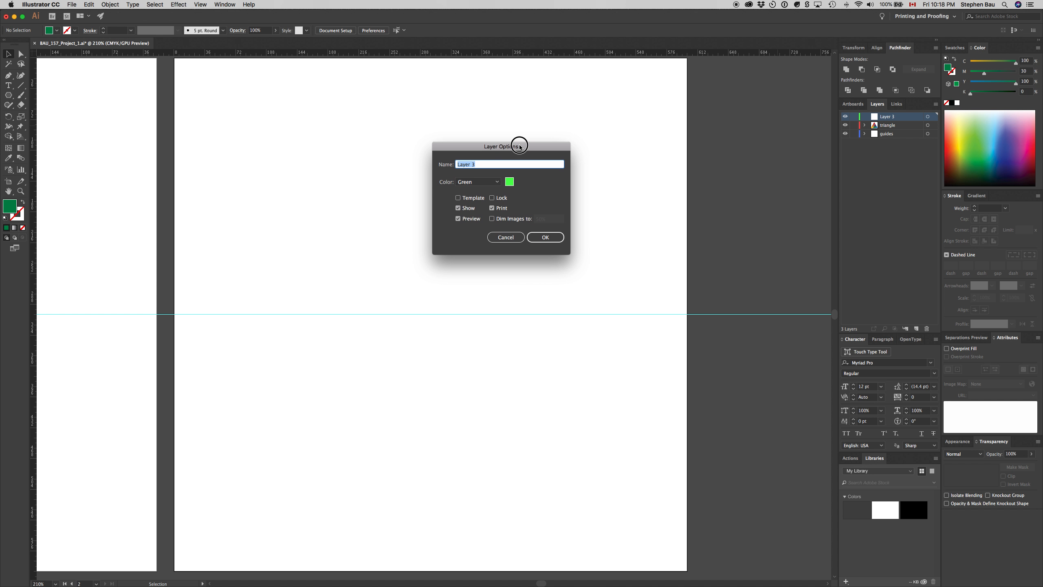
# Rename the new top layer to 'circles' and confirm
pyautogui.click(465, 165)
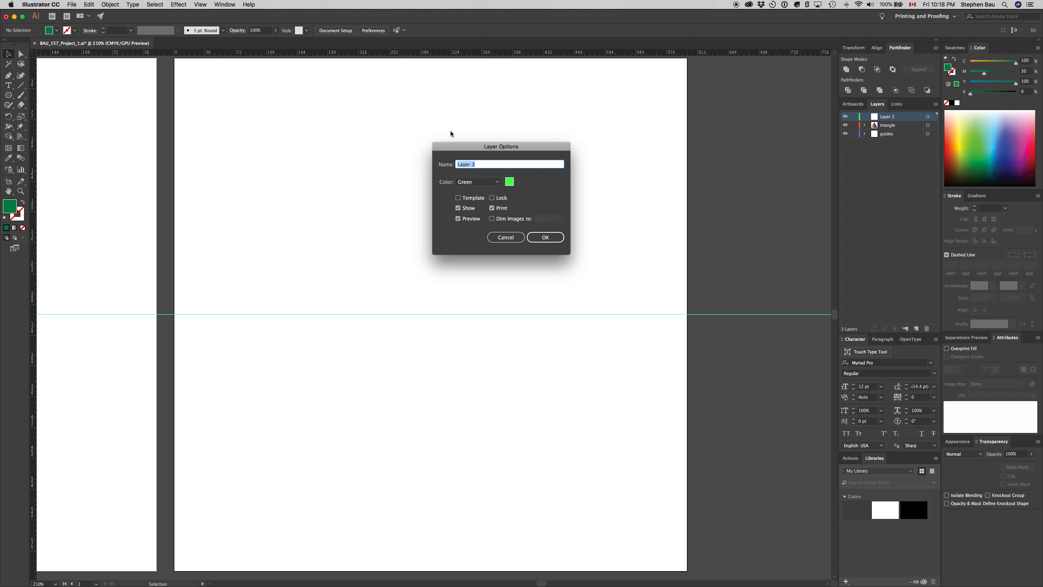
pyautogui.write('circles')
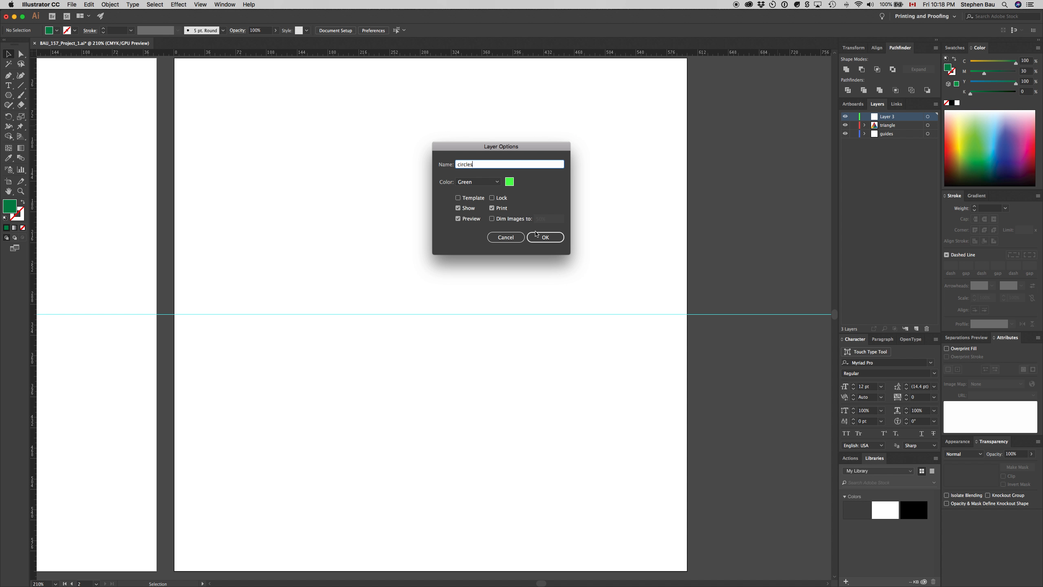
pyautogui.click(545, 237)
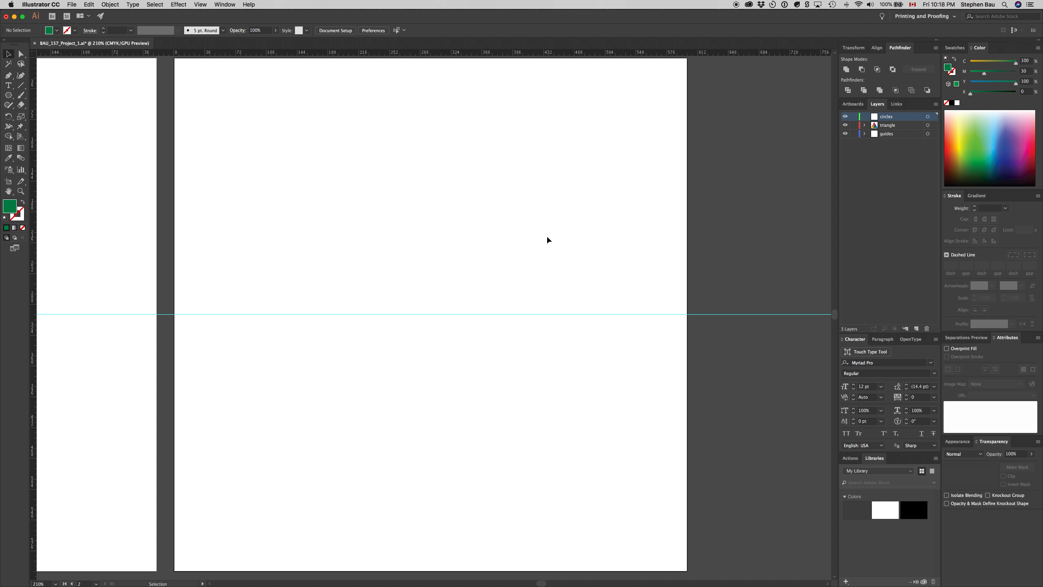
pyautogui.moveTo(362, 203)
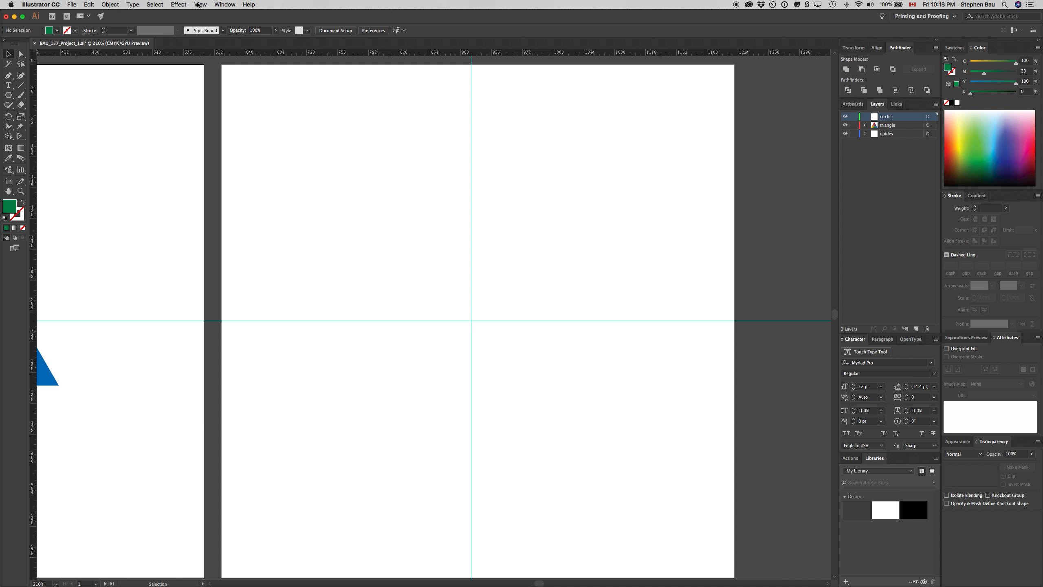
pyautogui.moveTo(199, 5)
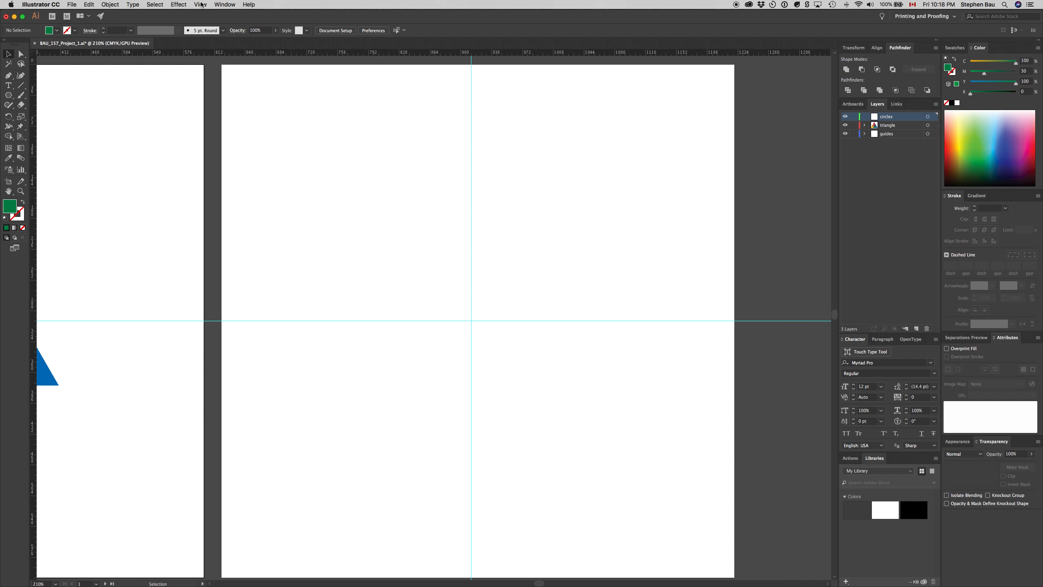
# Unlock the guides and centre the vertical guide at exactly 300 pt
pyautogui.click(201, 5)
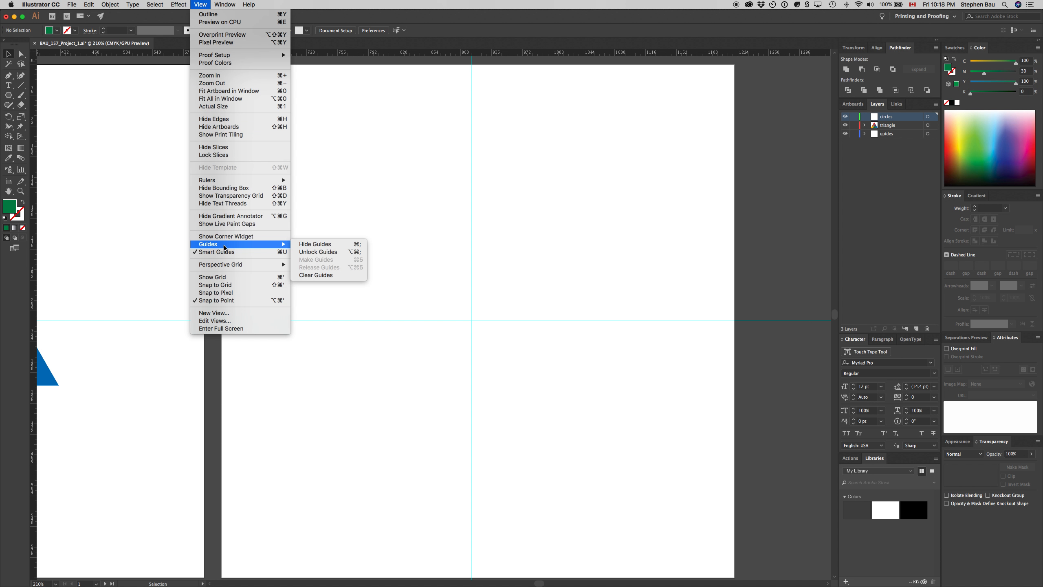
pyautogui.moveTo(325, 252)
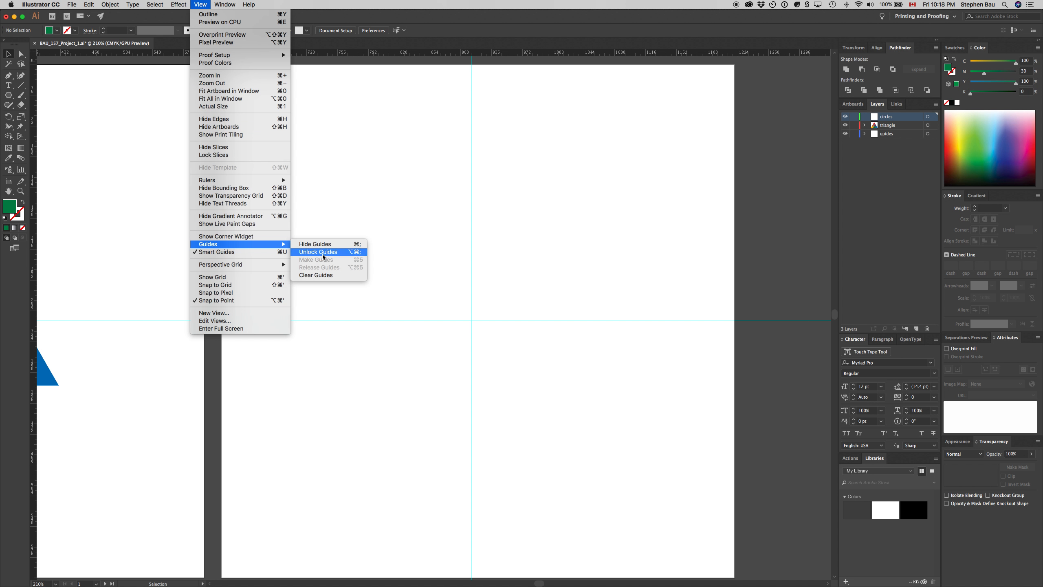
pyautogui.click(318, 252)
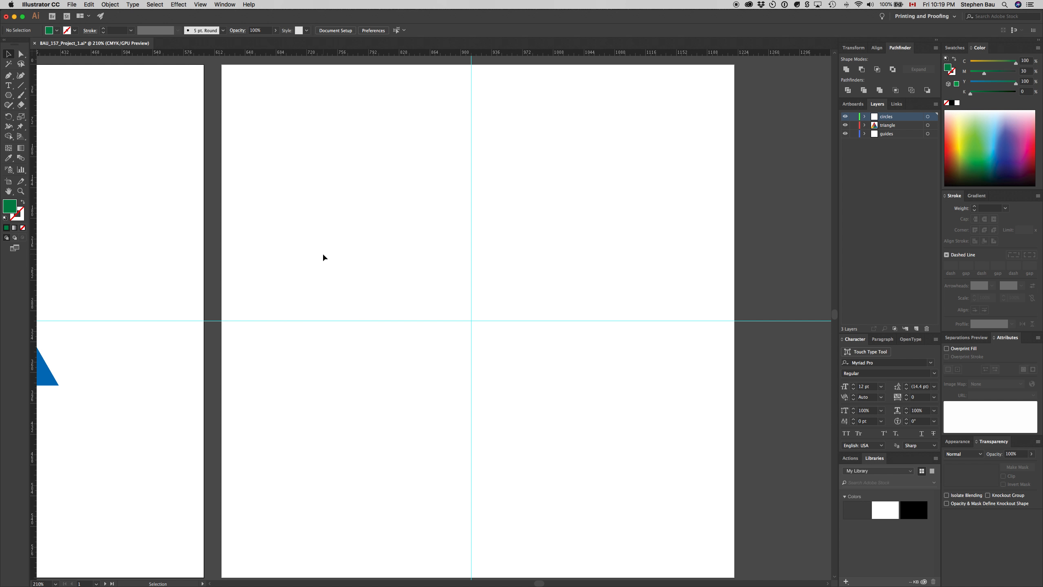
pyautogui.moveTo(473, 183)
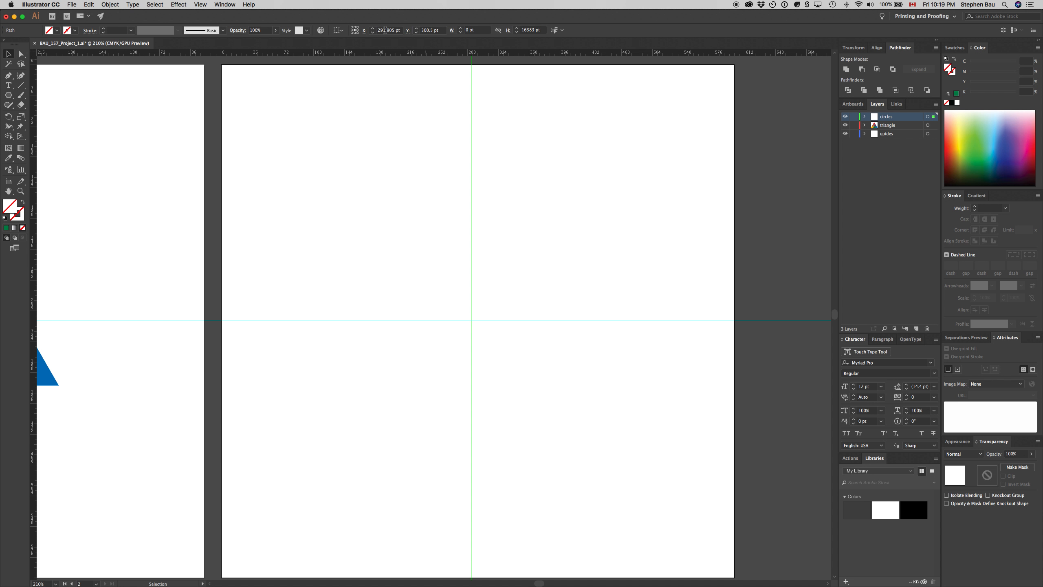
pyautogui.moveTo(354, 30)
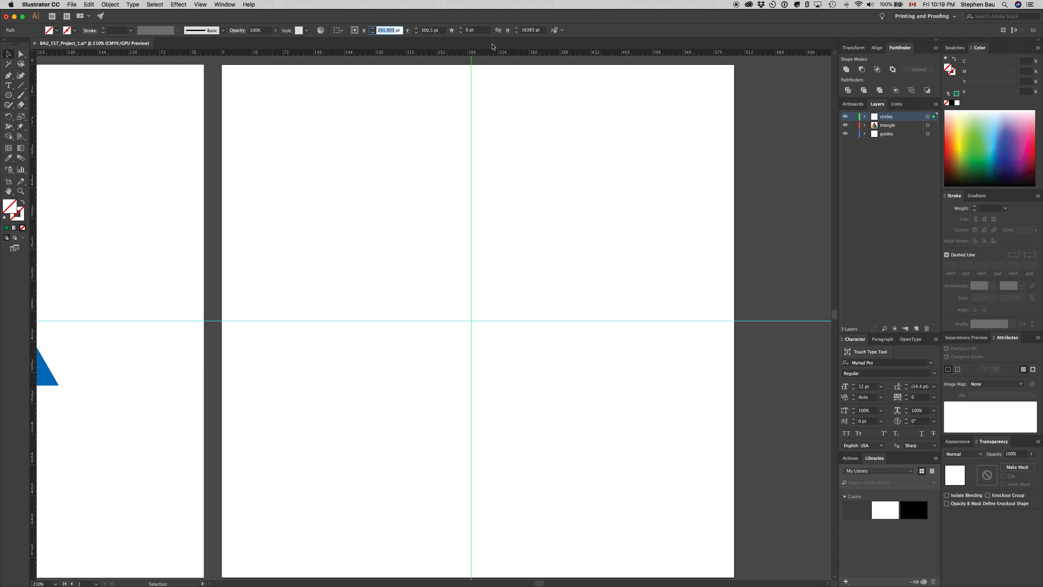
pyautogui.moveTo(508, 50)
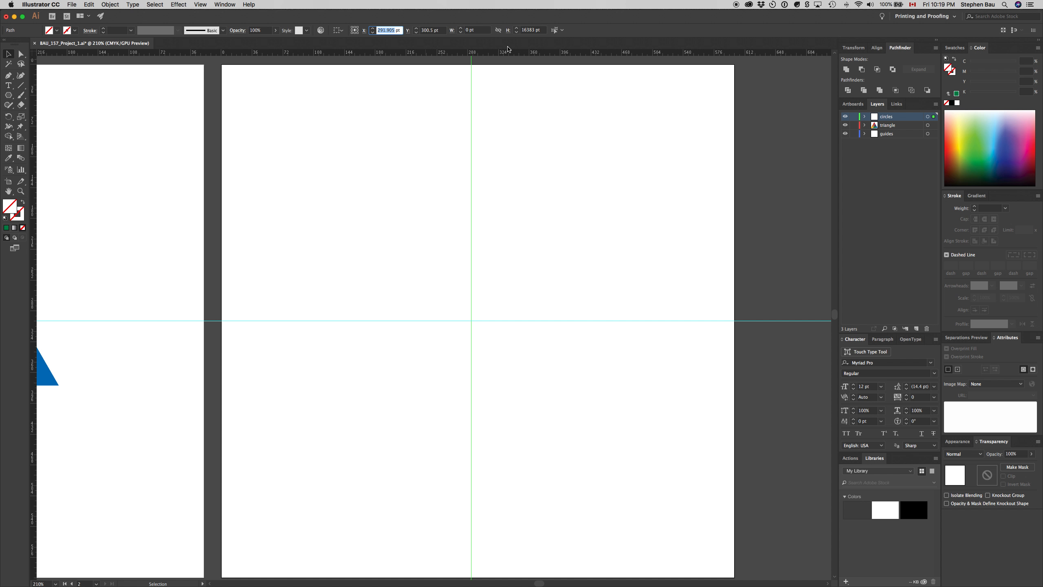
pyautogui.write('300 pt')
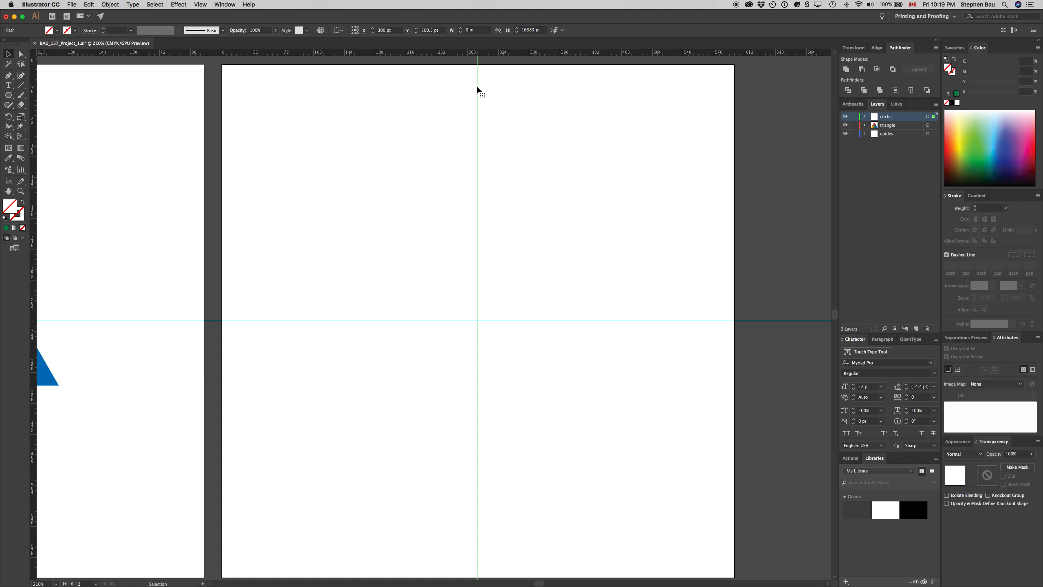
pyautogui.click(385, 30)
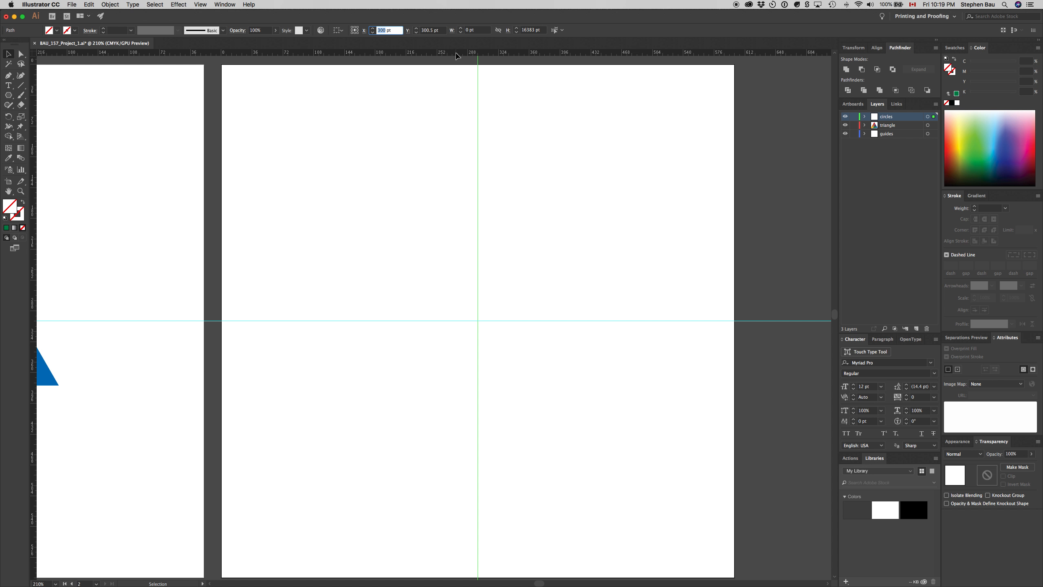
pyautogui.moveTo(820, 102)
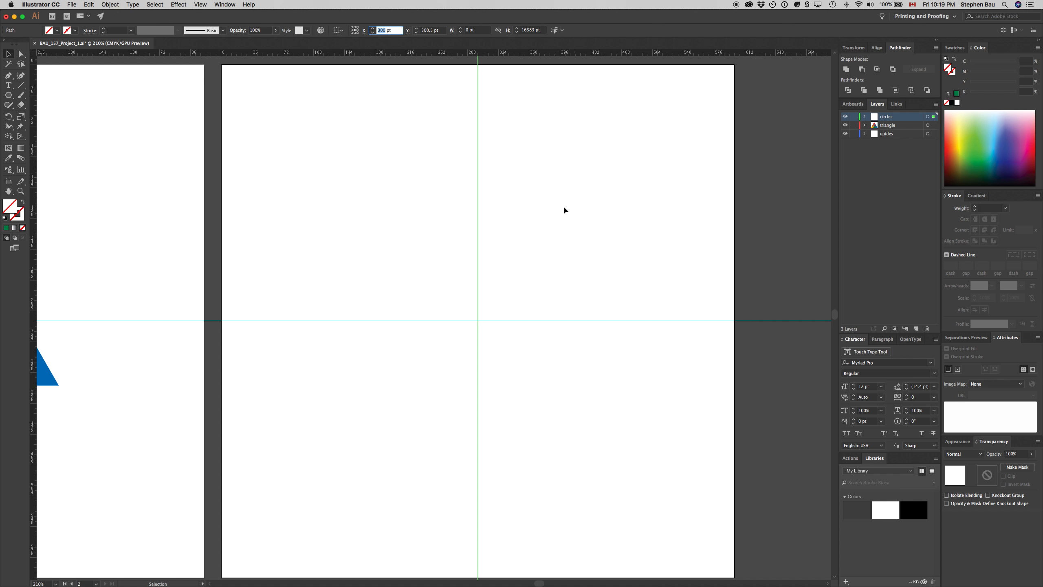
# Lock the guides again via View > Guides > Lock Guides
pyautogui.click(200, 4)
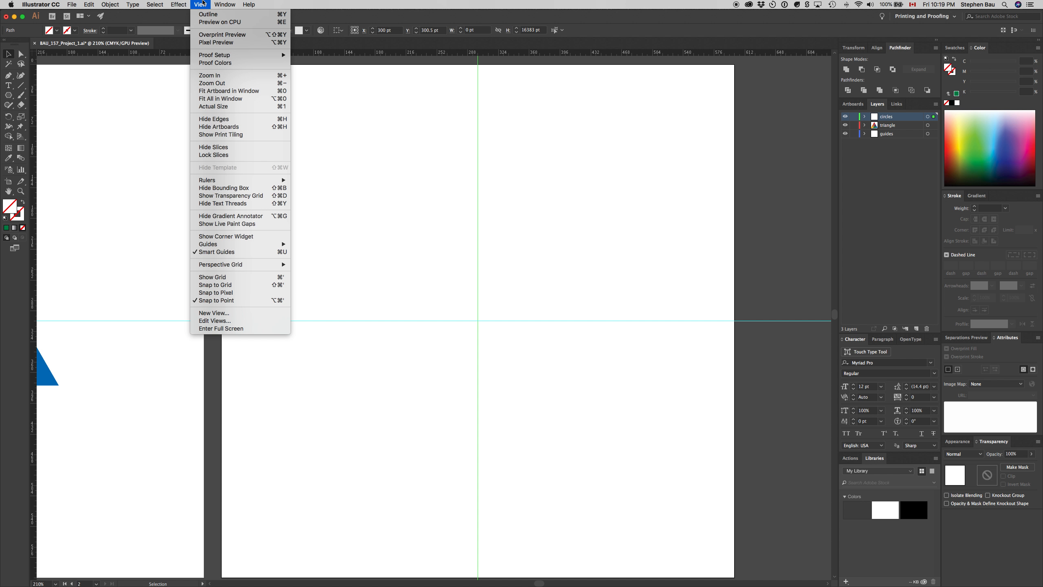
pyautogui.moveTo(209, 244)
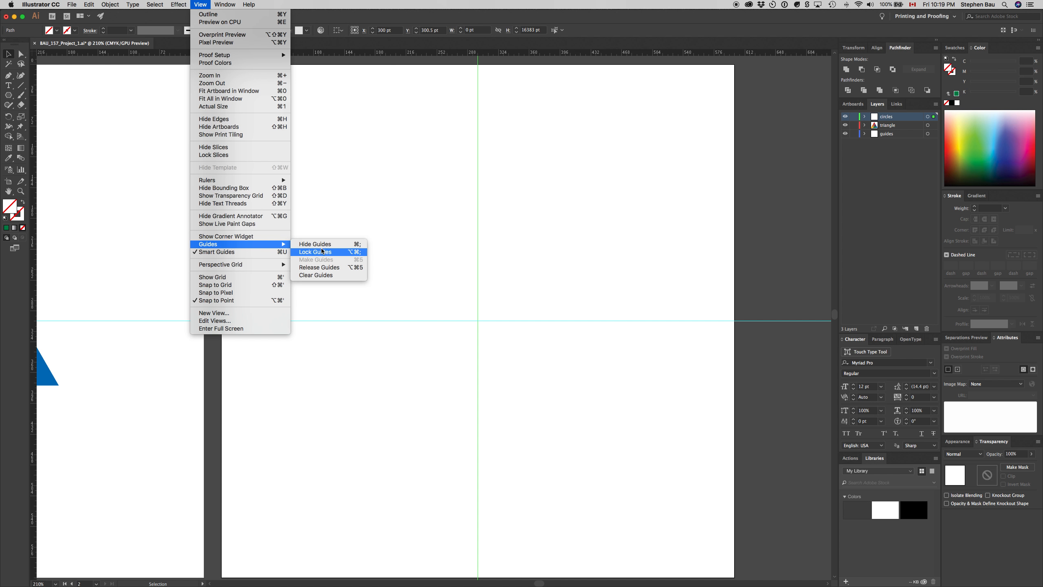
pyautogui.click(315, 252)
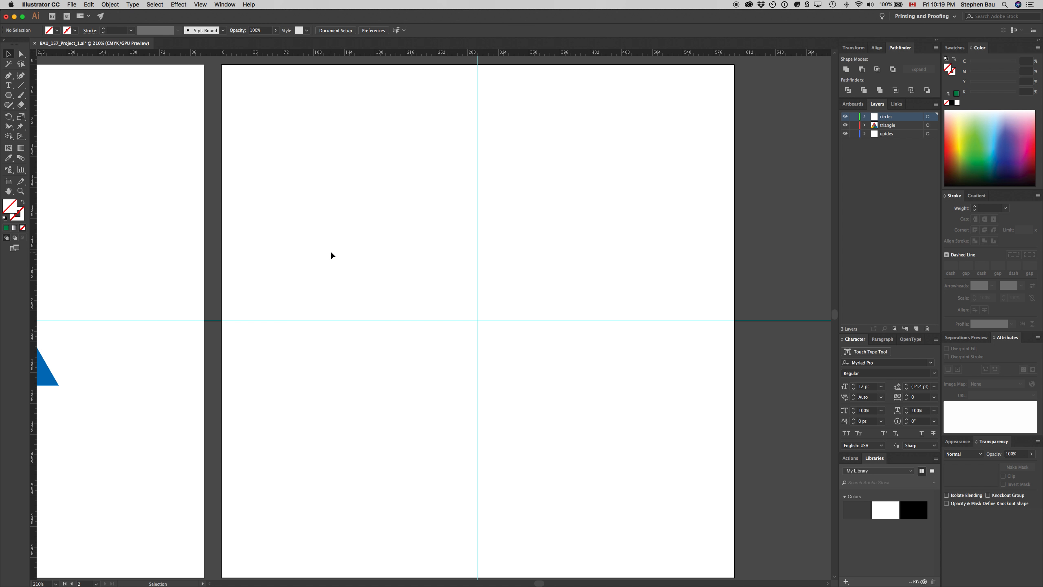
pyautogui.moveTo(529, 339)
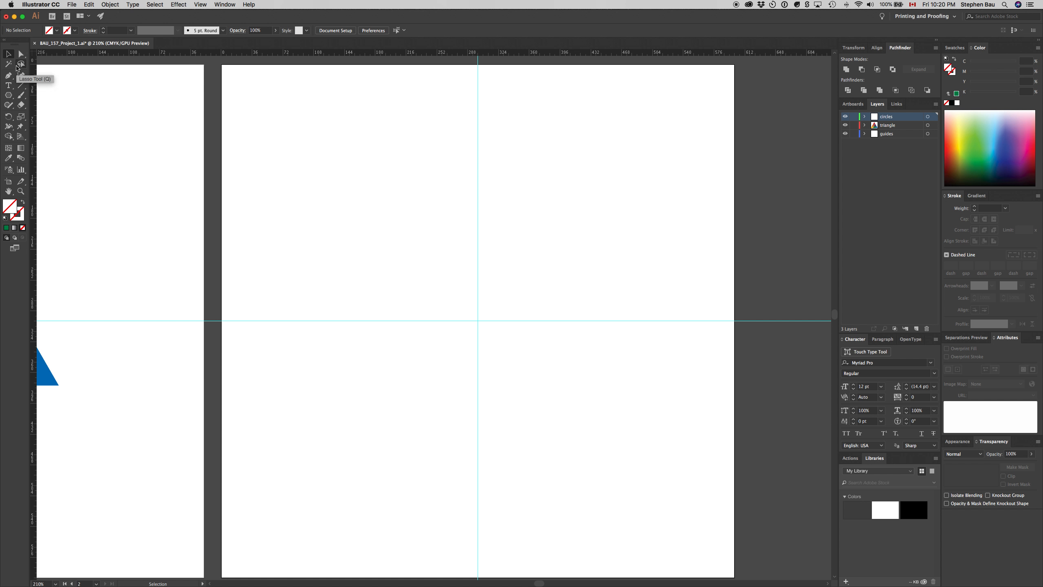
pyautogui.moveTo(9, 97)
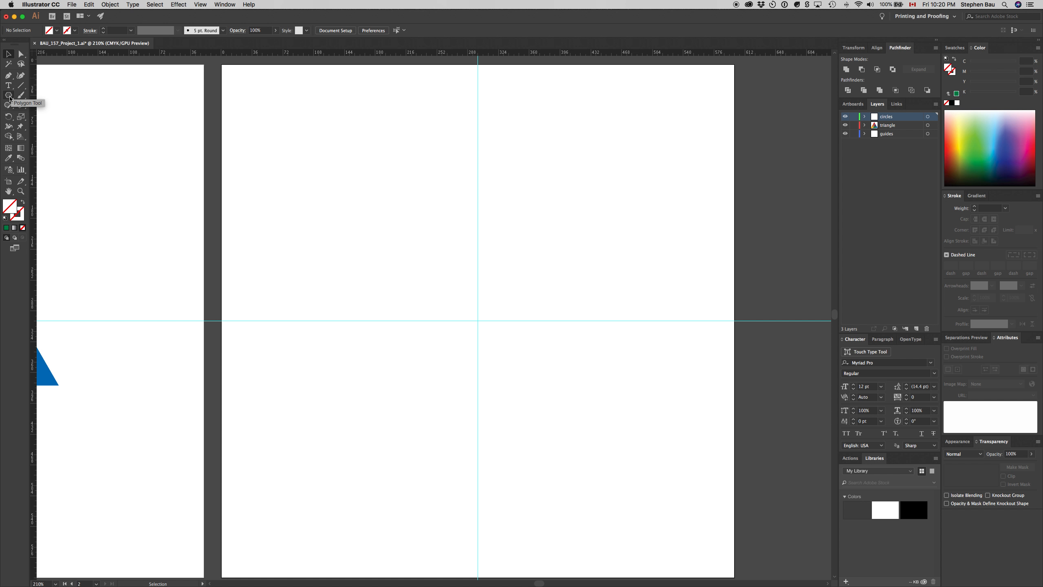
pyautogui.moveTo(9, 54)
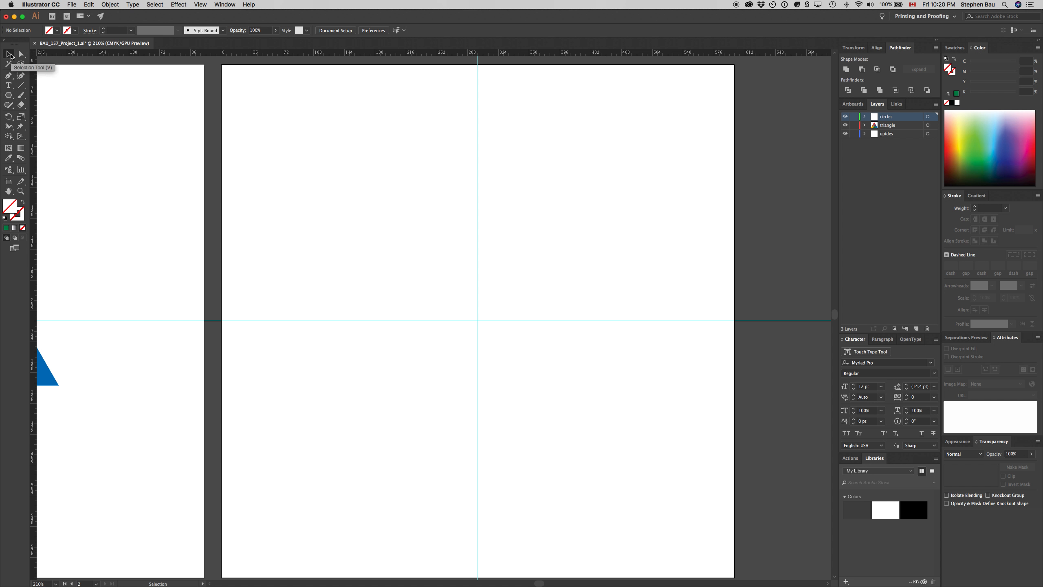
pyautogui.moveTo(10, 96)
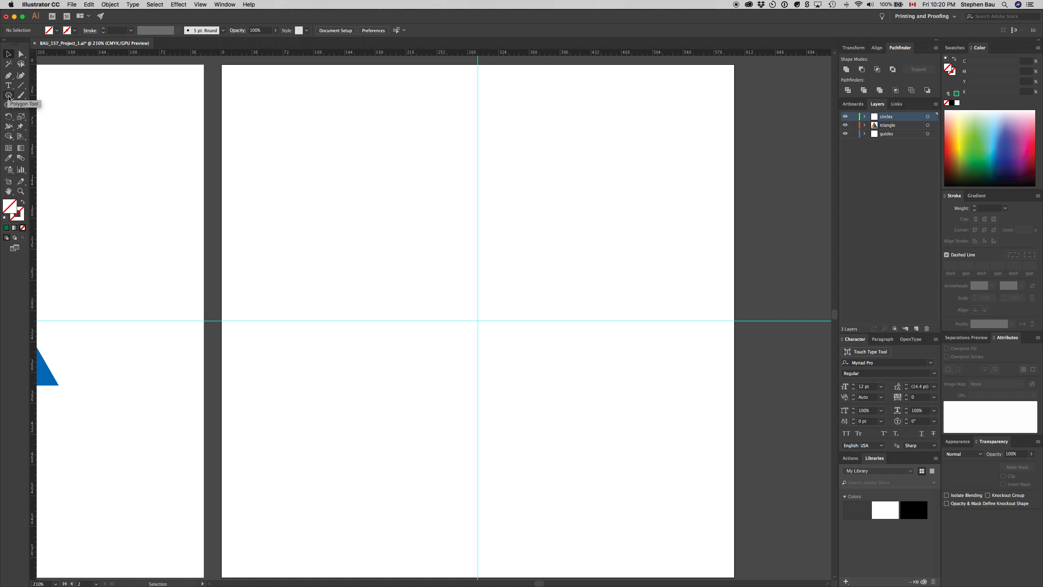
# Choose the Ellipse Tool from the shape tool flyout
pyautogui.click(9, 97)
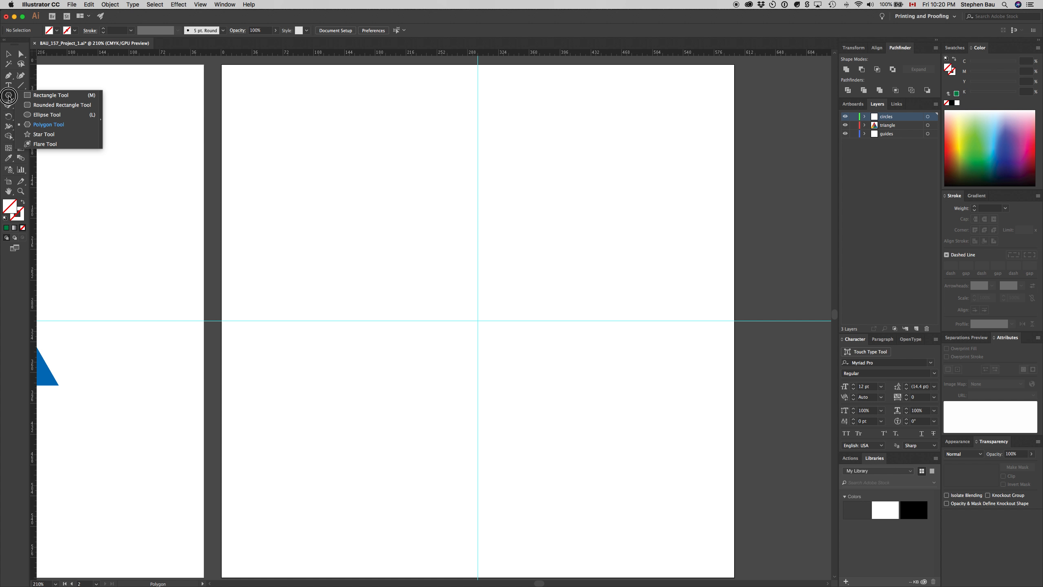
pyautogui.moveTo(49, 115)
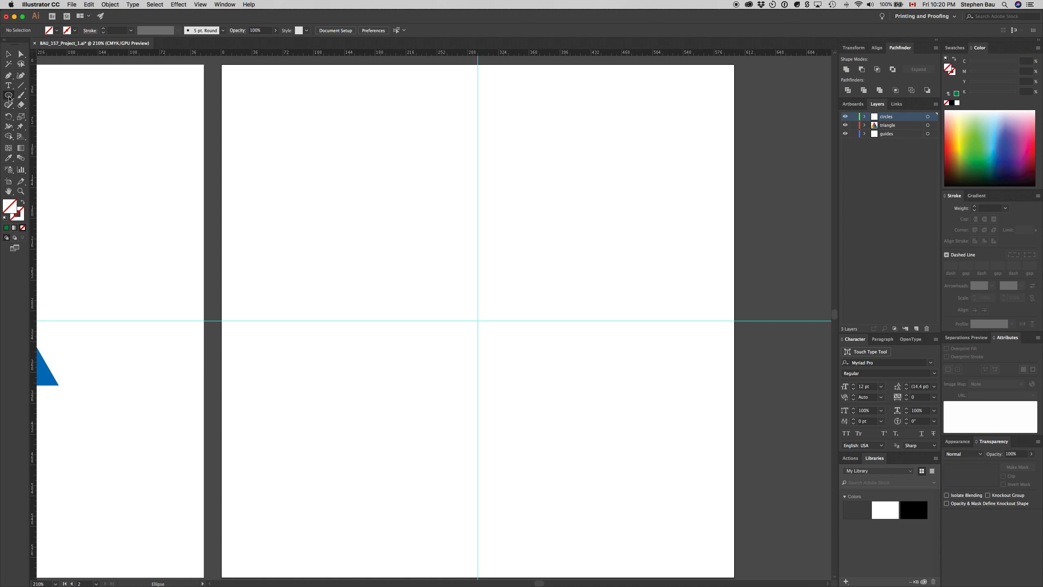
pyautogui.click(9, 97)
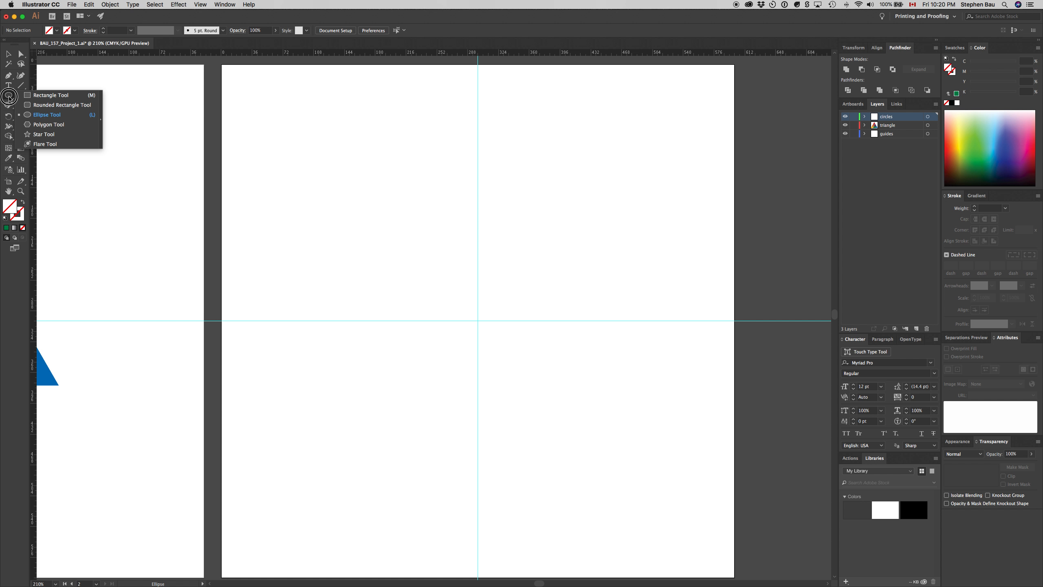
pyautogui.click(47, 114)
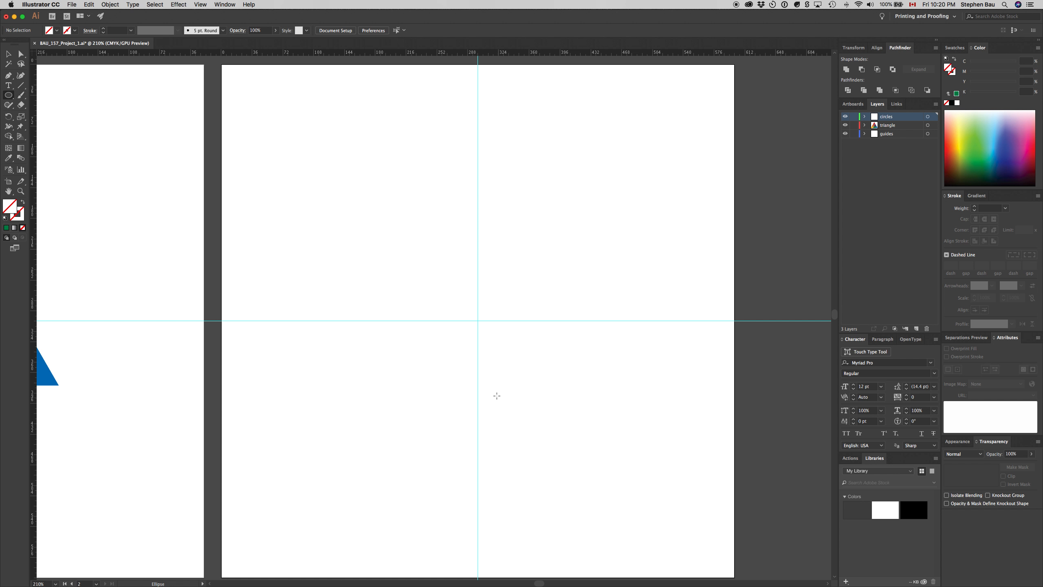
pyautogui.moveTo(479, 321)
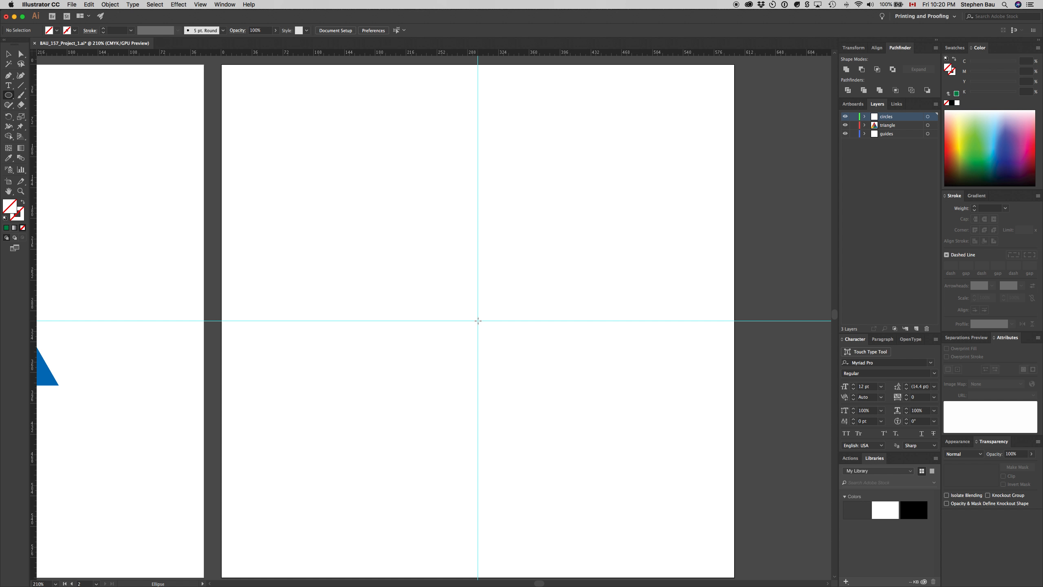
# Start a circle at the guides' intersection with linked 350 × 350 pt size
pyautogui.click(477, 321)
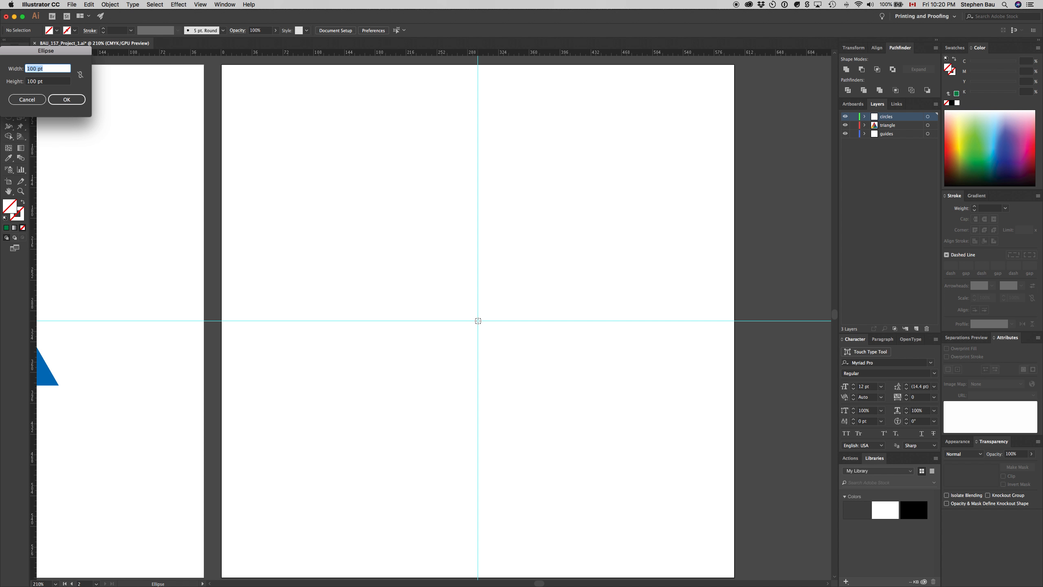
pyautogui.moveTo(63, 55)
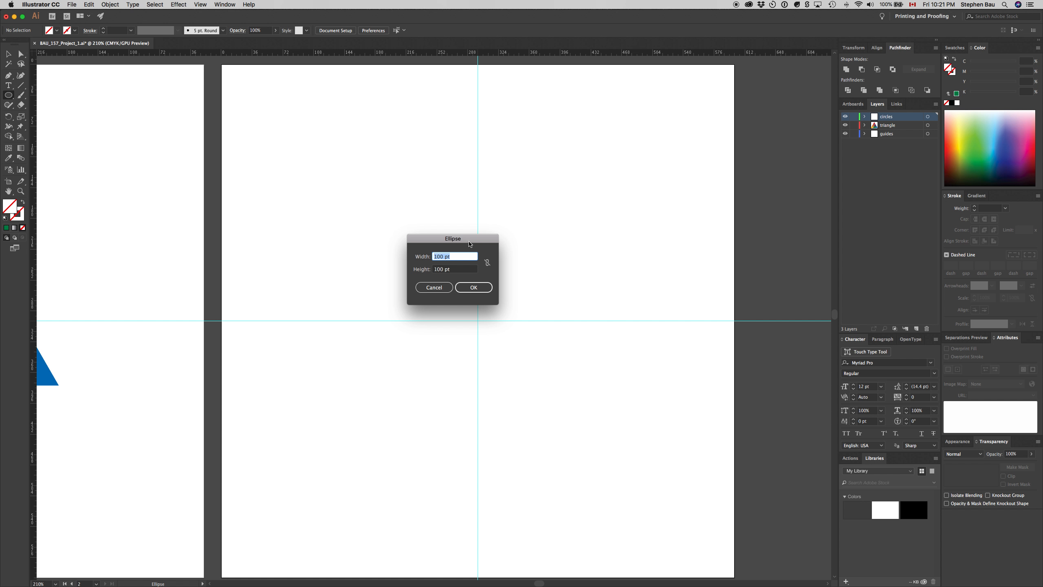
pyautogui.moveTo(487, 263)
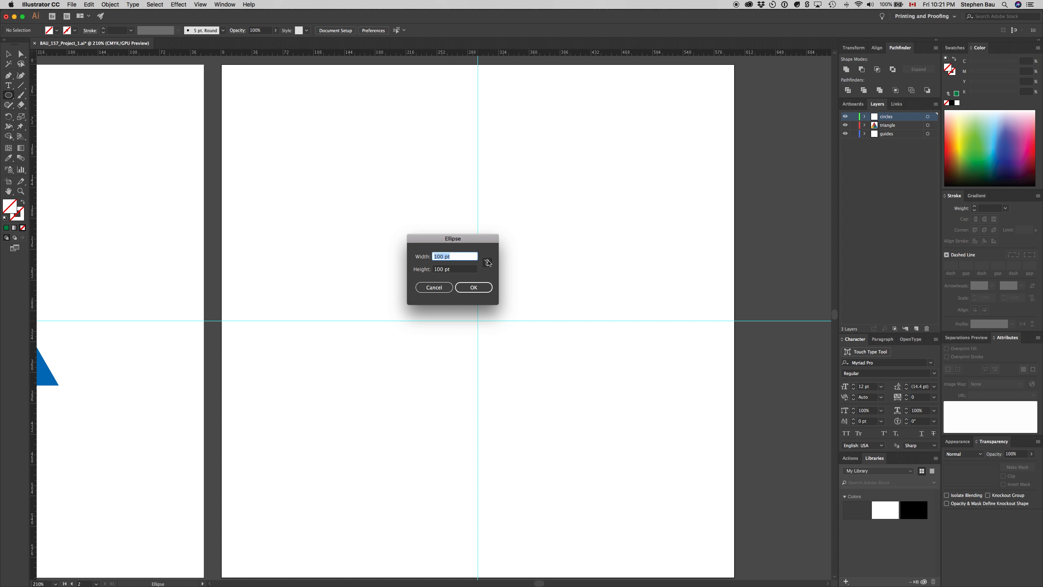
pyautogui.moveTo(487, 262)
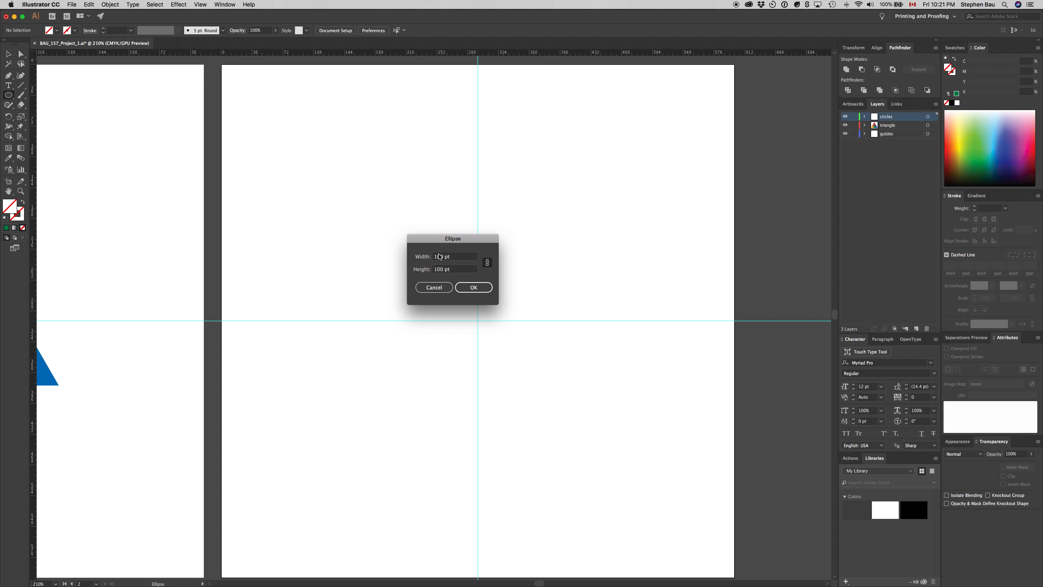
pyautogui.click(455, 256)
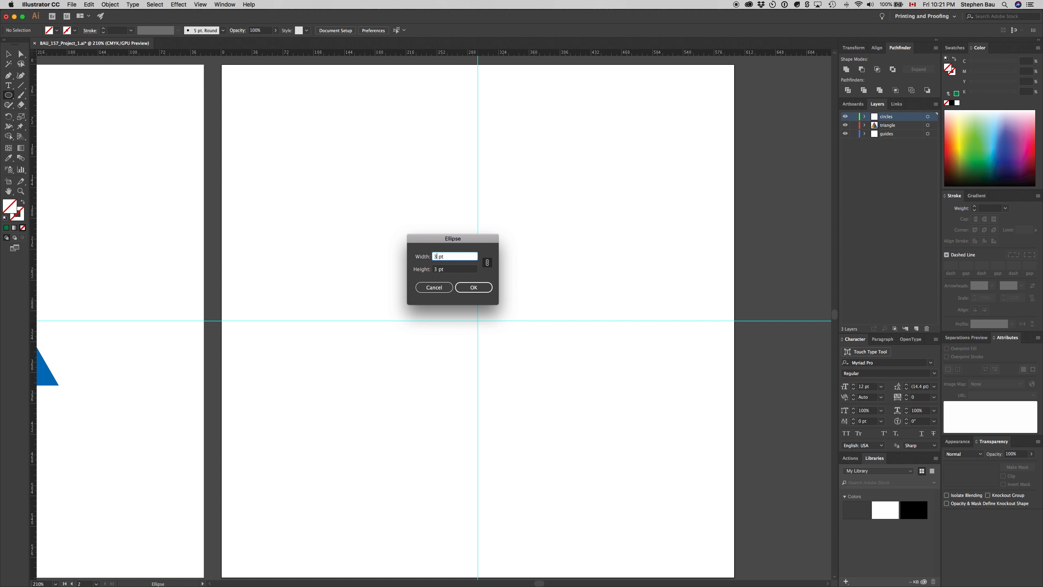
pyautogui.write('350 pt')
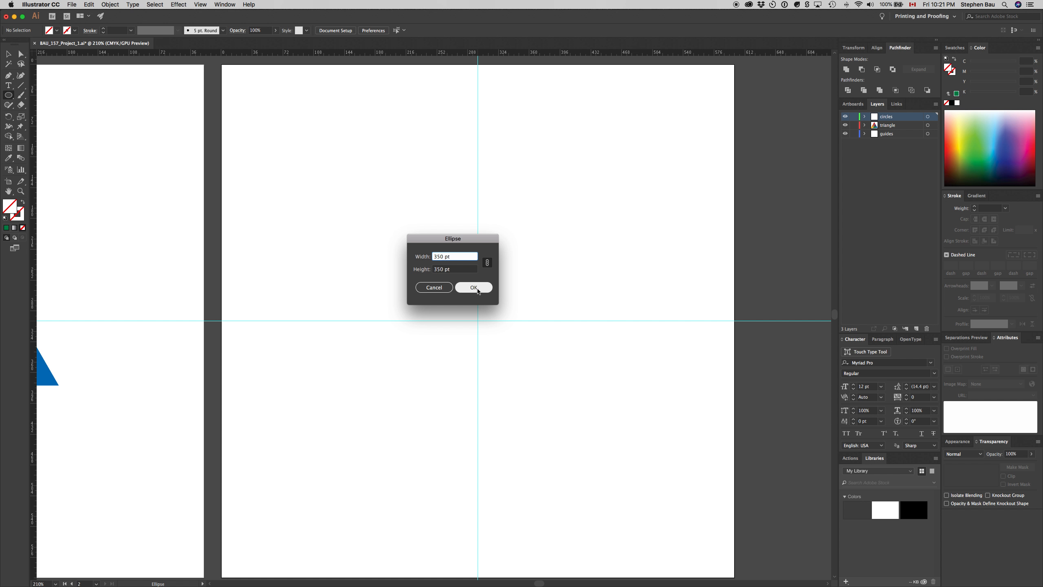
pyautogui.moveTo(478, 292)
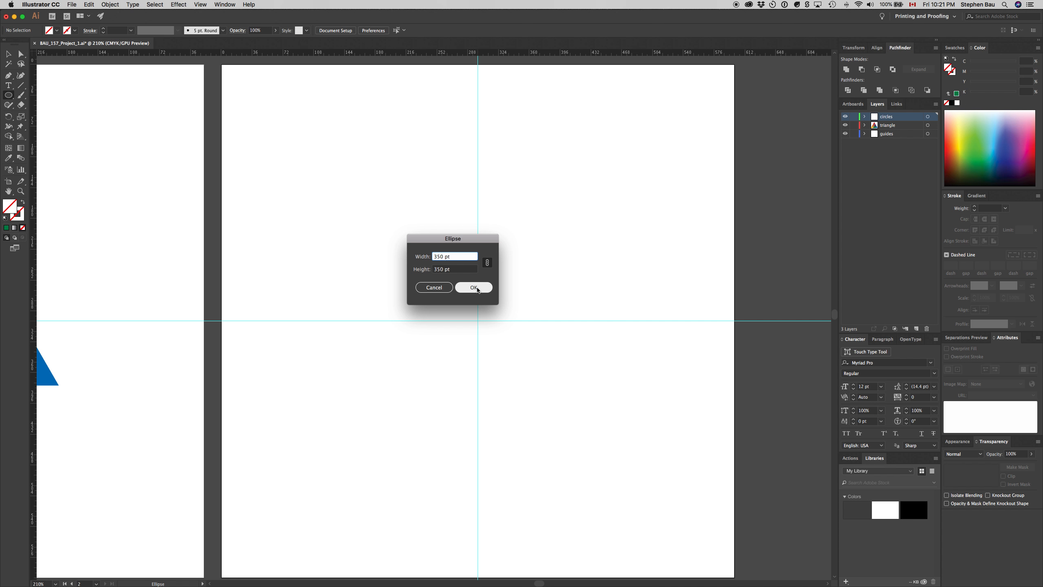
# Create the 350 pt circle centred on the artboard
pyautogui.click(472, 287)
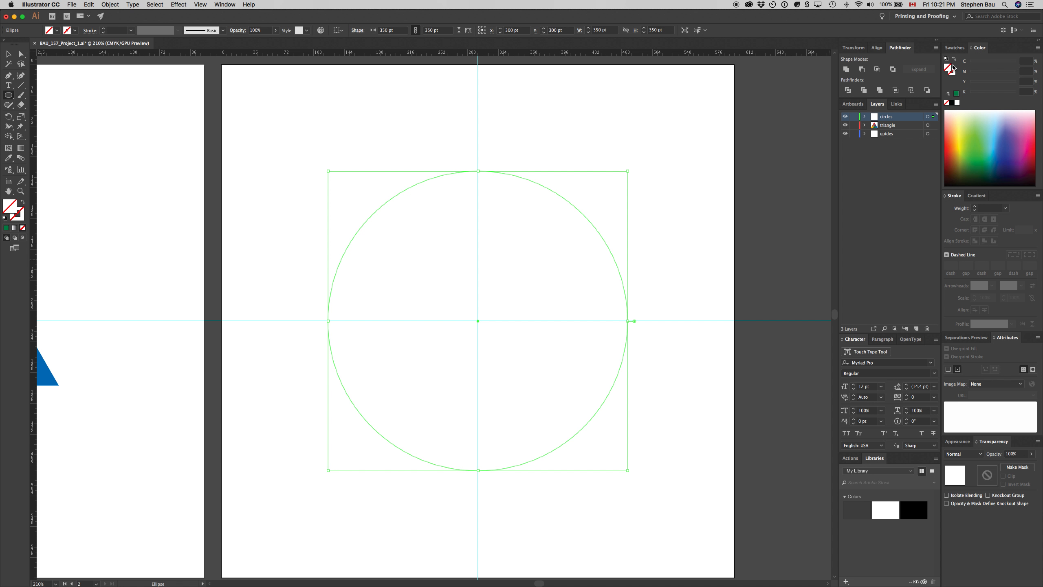
pyautogui.moveTo(952, 69)
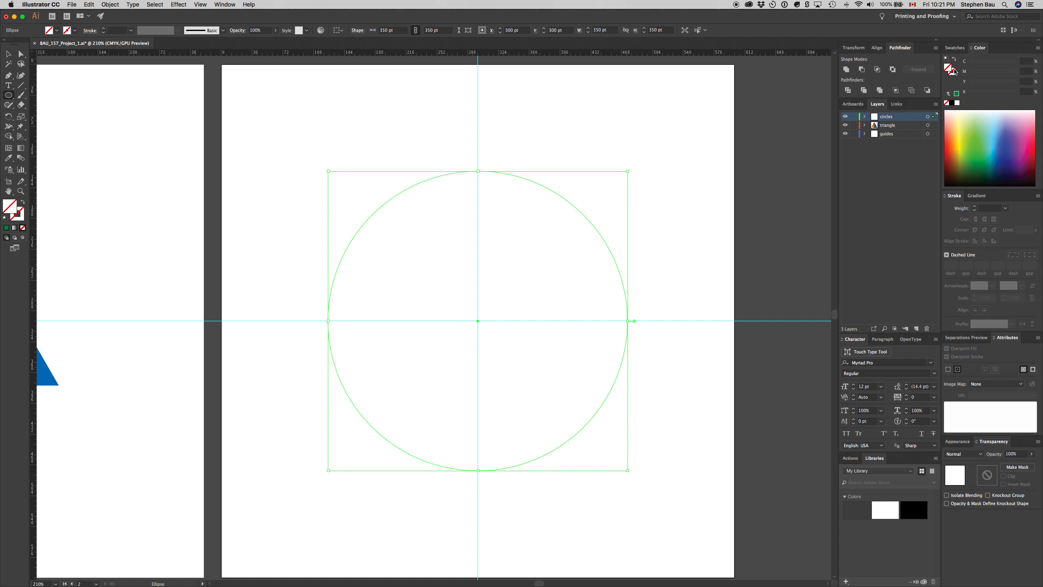
pyautogui.moveTo(951, 71)
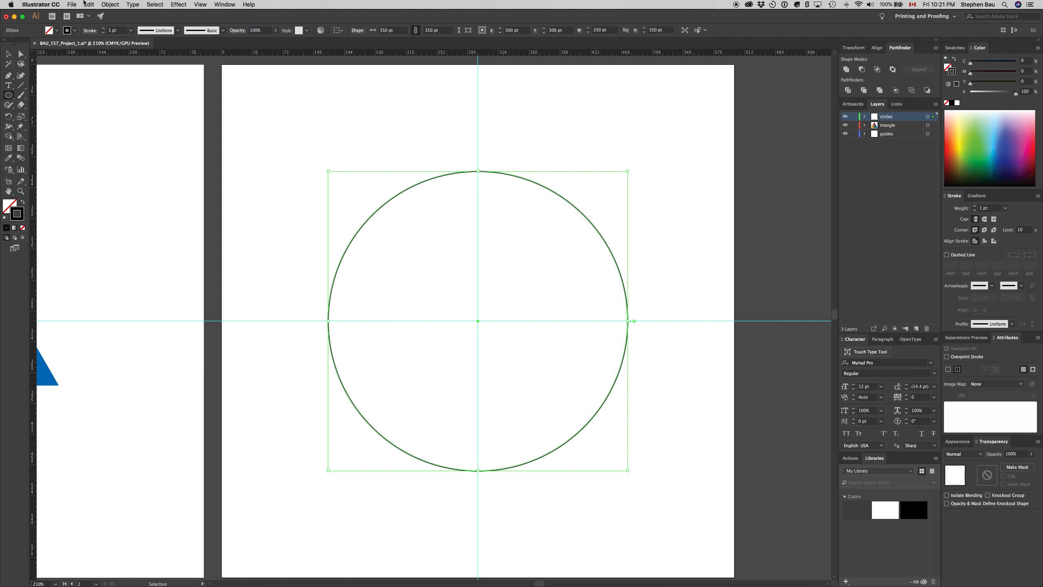
# Copy the 350 pt circle and paste the duplicate exactly in place
pyautogui.click(88, 4)
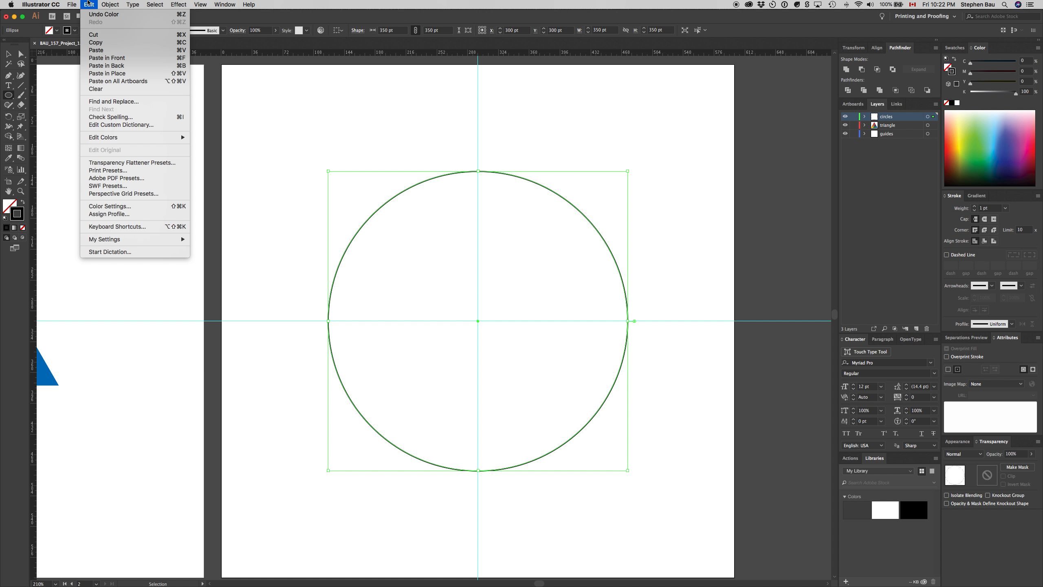
pyautogui.moveTo(95, 42)
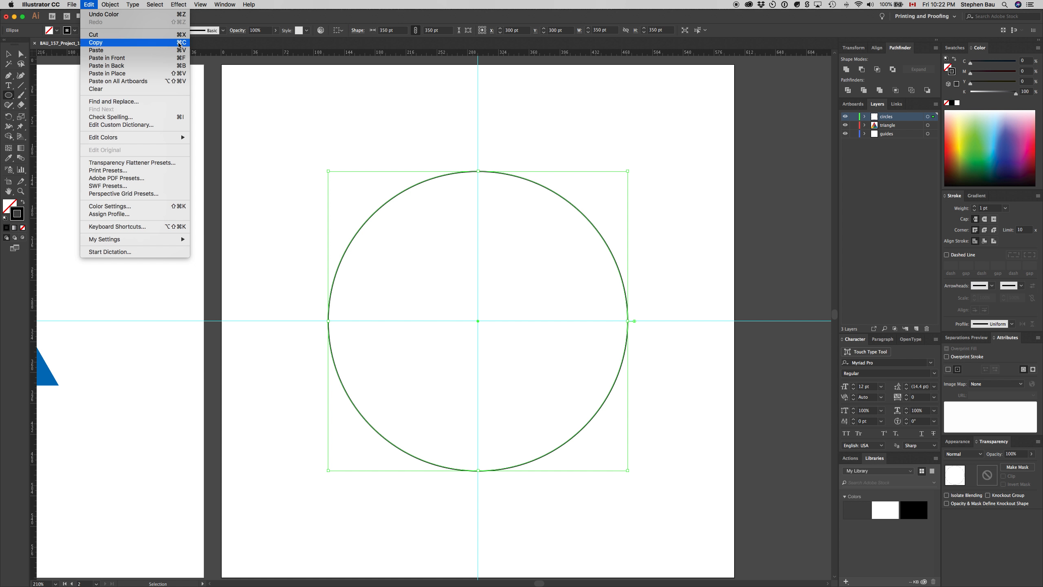
pyautogui.moveTo(179, 45)
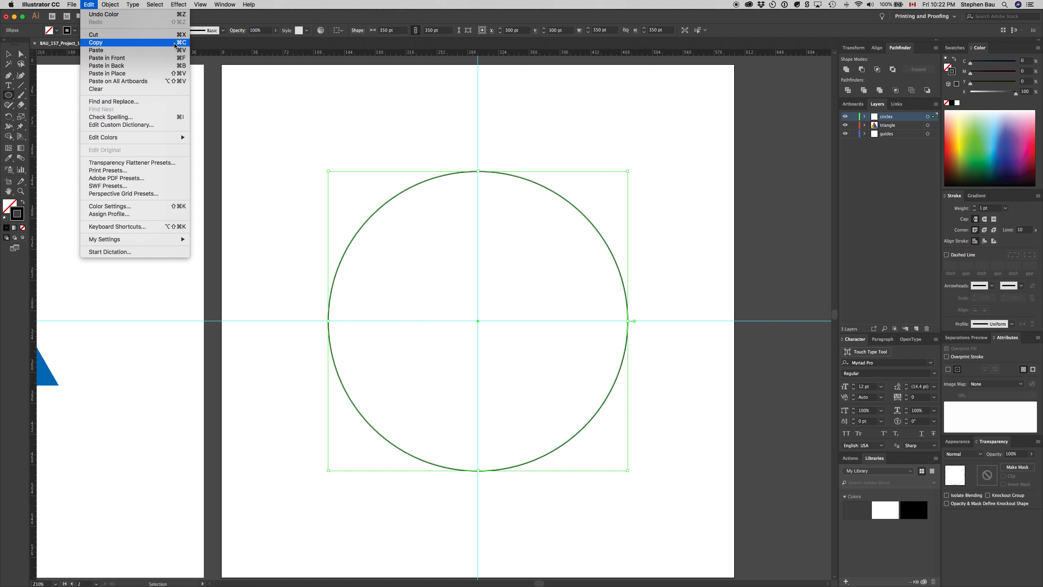
pyautogui.click(96, 42)
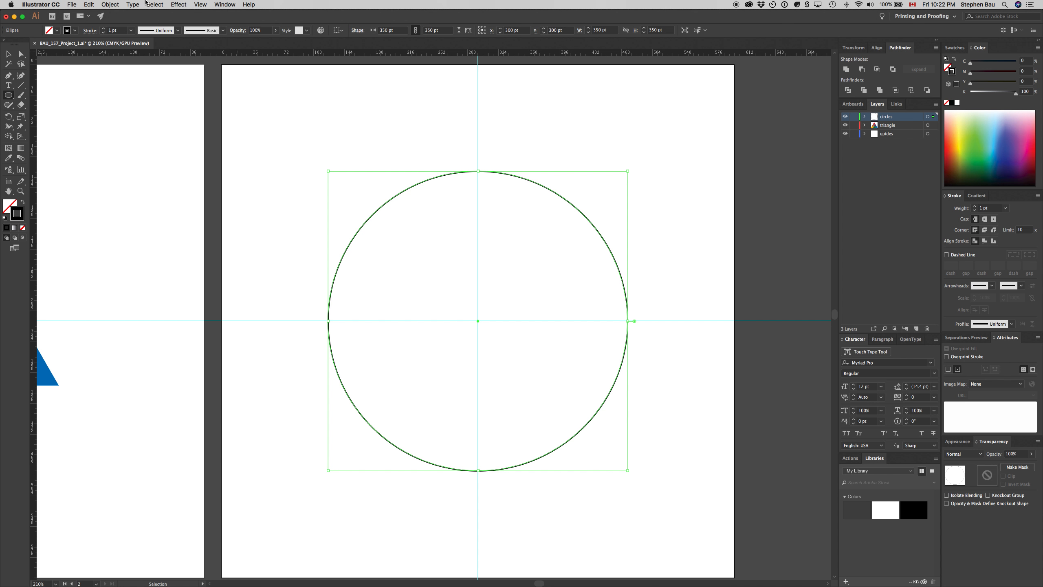
pyautogui.click(89, 5)
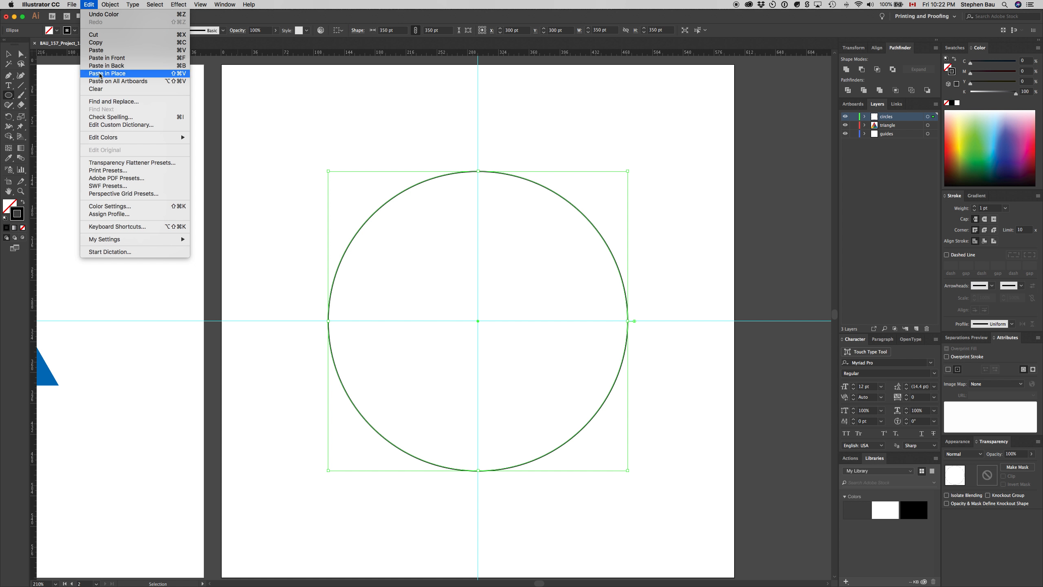
pyautogui.moveTo(177, 76)
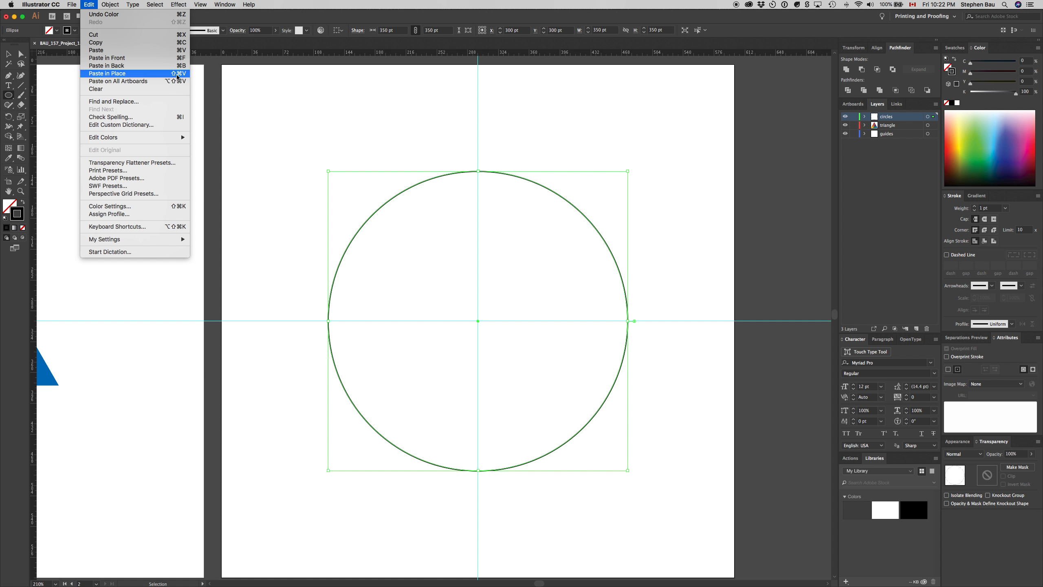
pyautogui.click(107, 73)
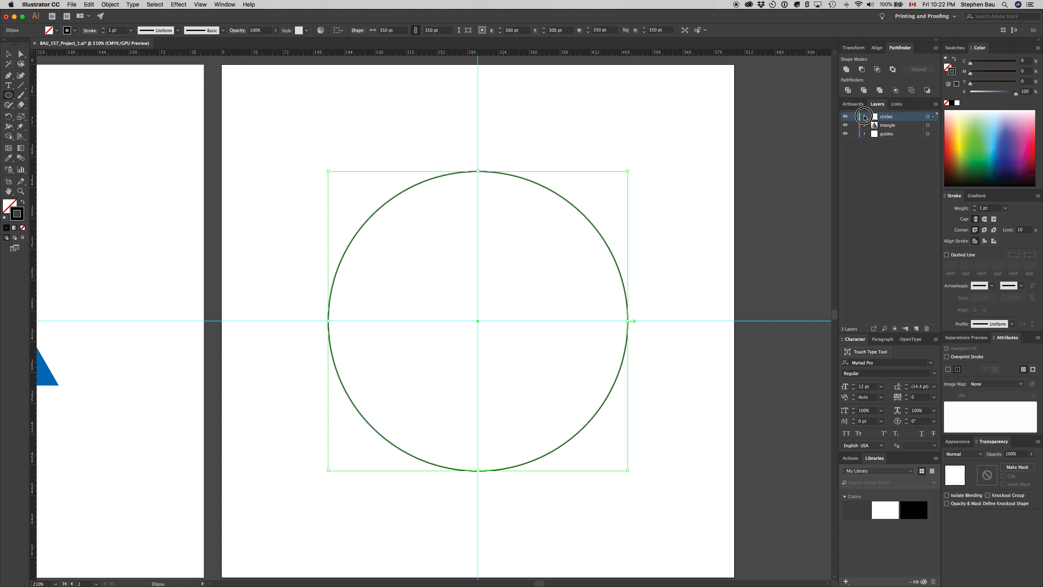
# Expand the circles and guides layers to inspect their two ellipses and three guides
pyautogui.click(864, 117)
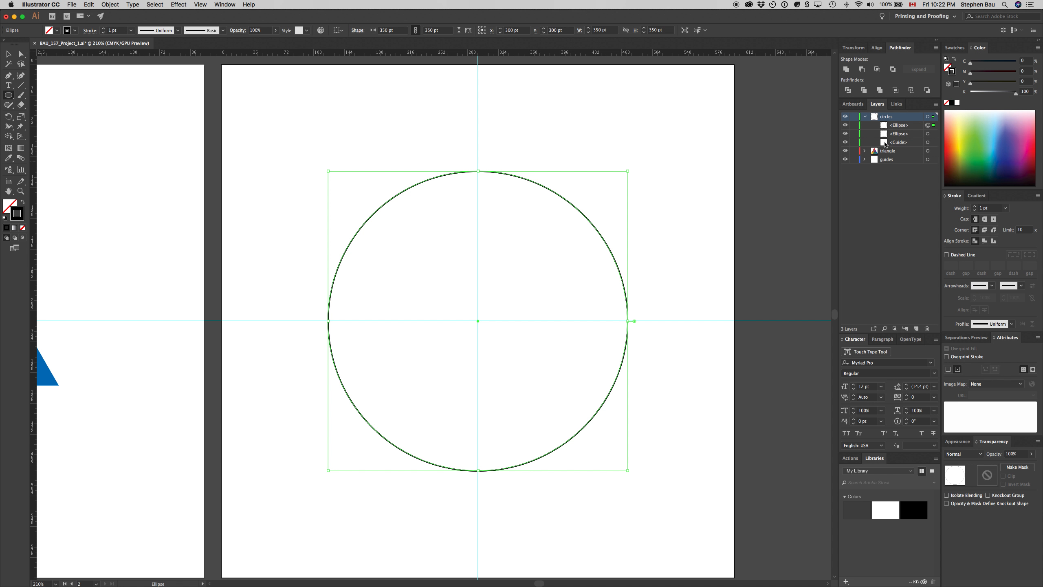
pyautogui.click(895, 160)
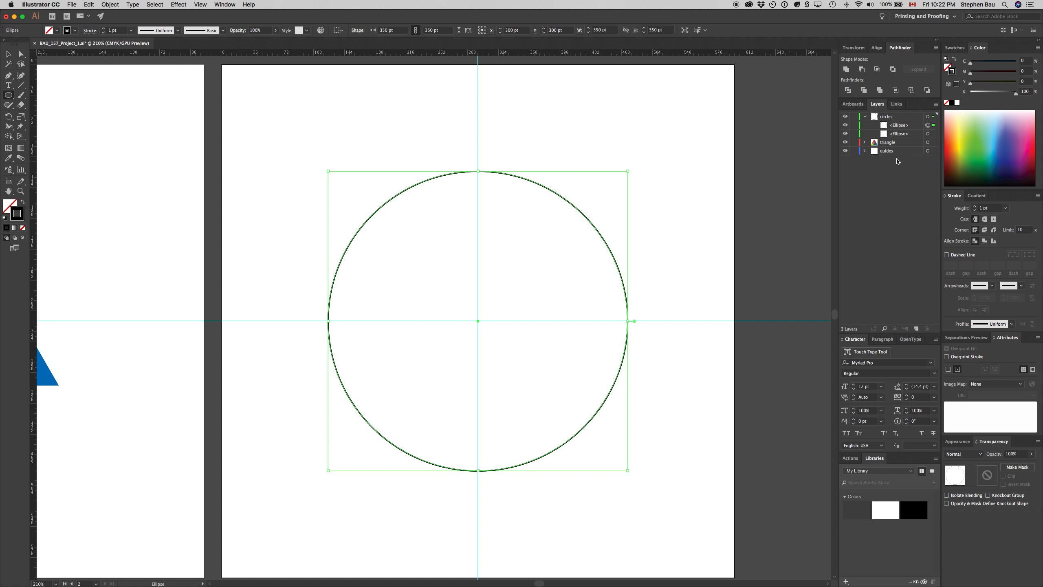
pyautogui.click(865, 151)
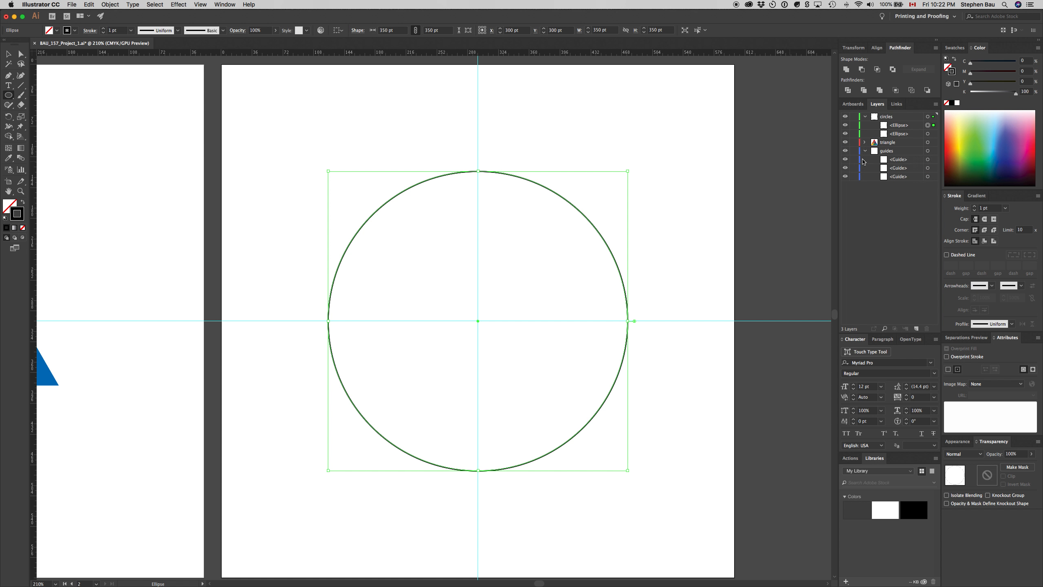
pyautogui.moveTo(866, 154)
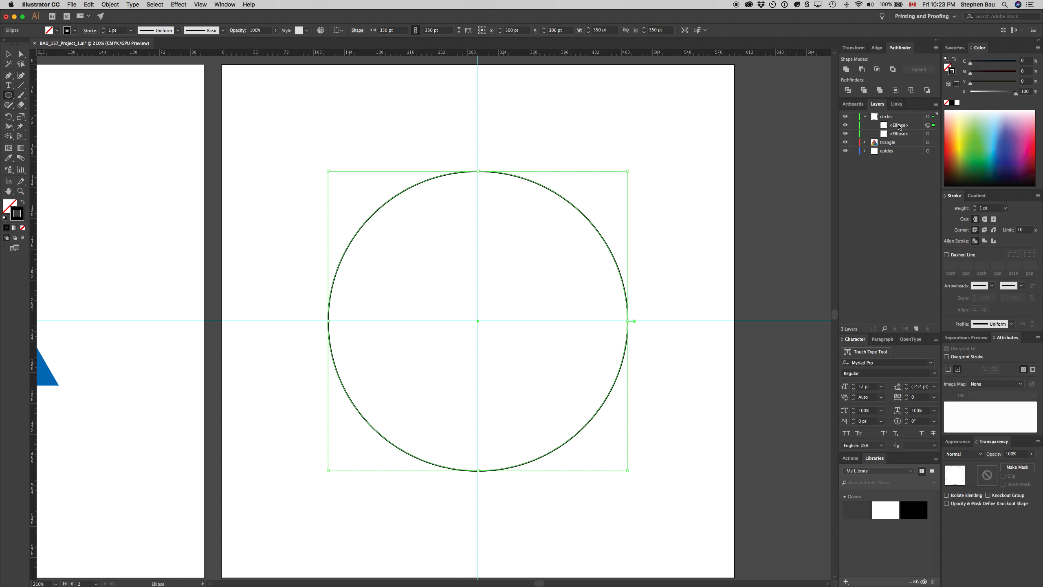
pyautogui.moveTo(933, 137)
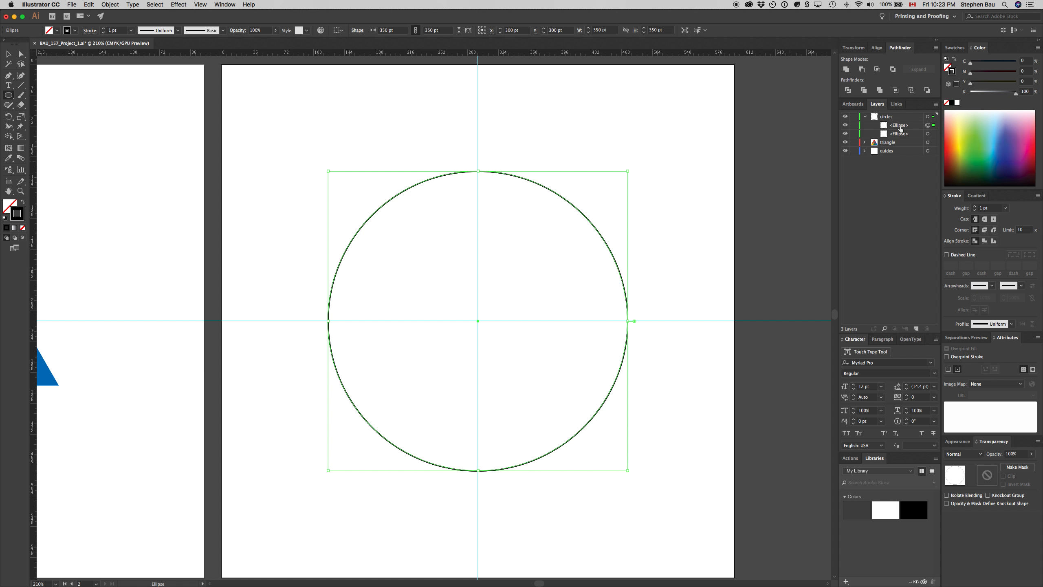
pyautogui.moveTo(898, 128)
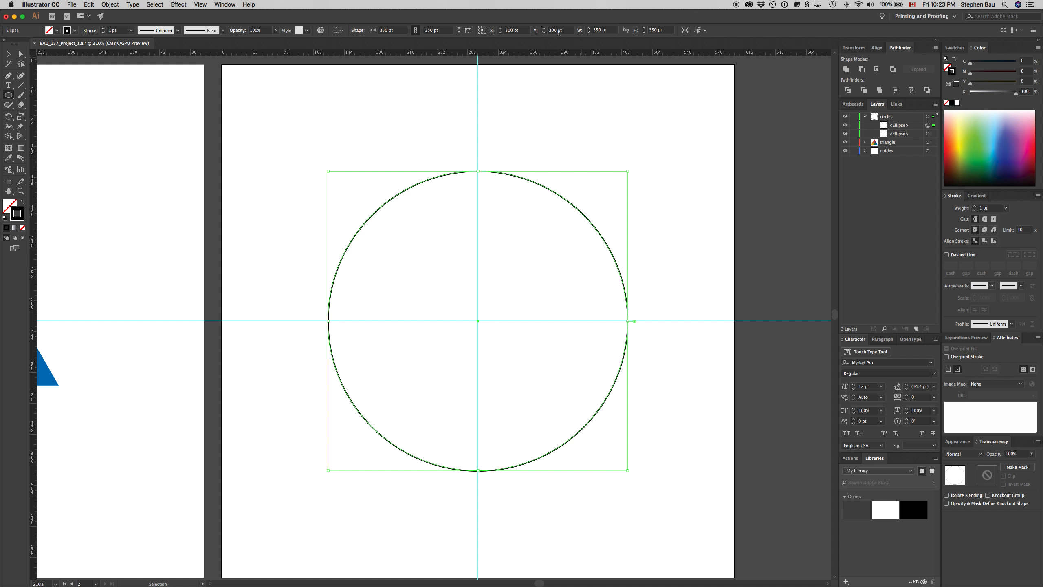
pyautogui.moveTo(553, 31)
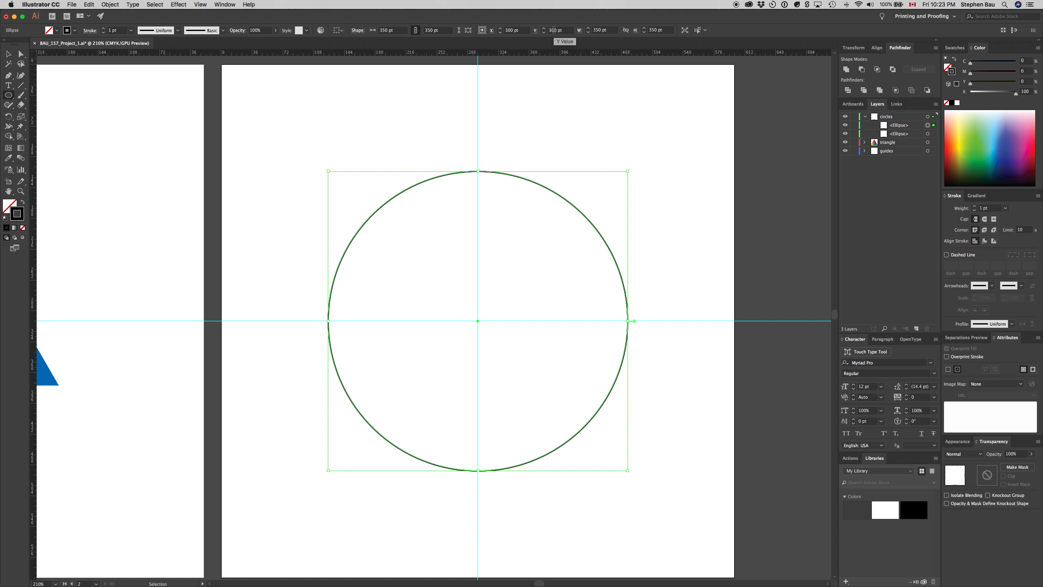
# Inspect the top circle's position and open the Transform panel showing 300, 300 pt, 350 × 350 pt
pyautogui.click(556, 30)
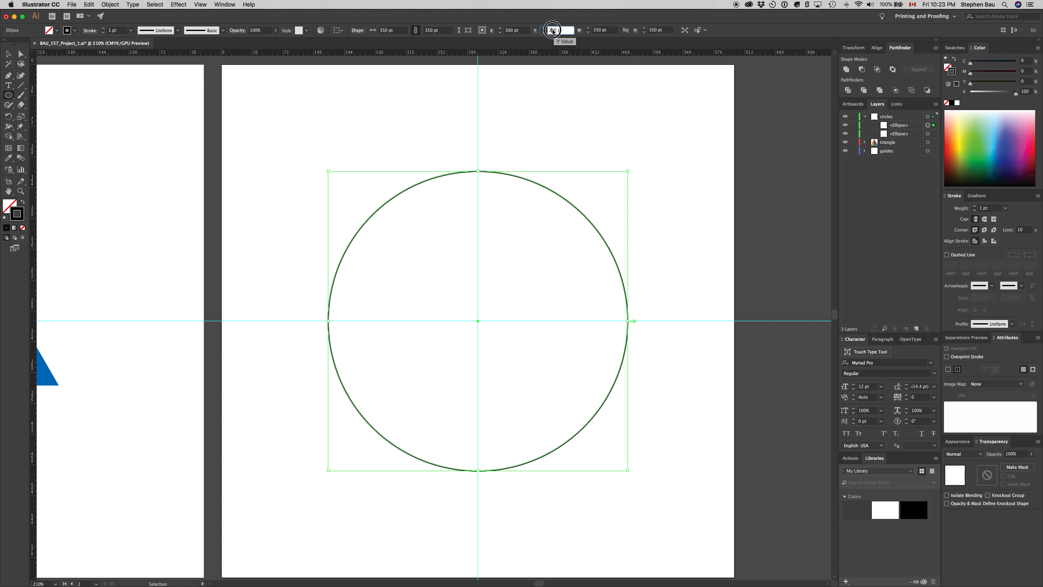
pyautogui.click(554, 30)
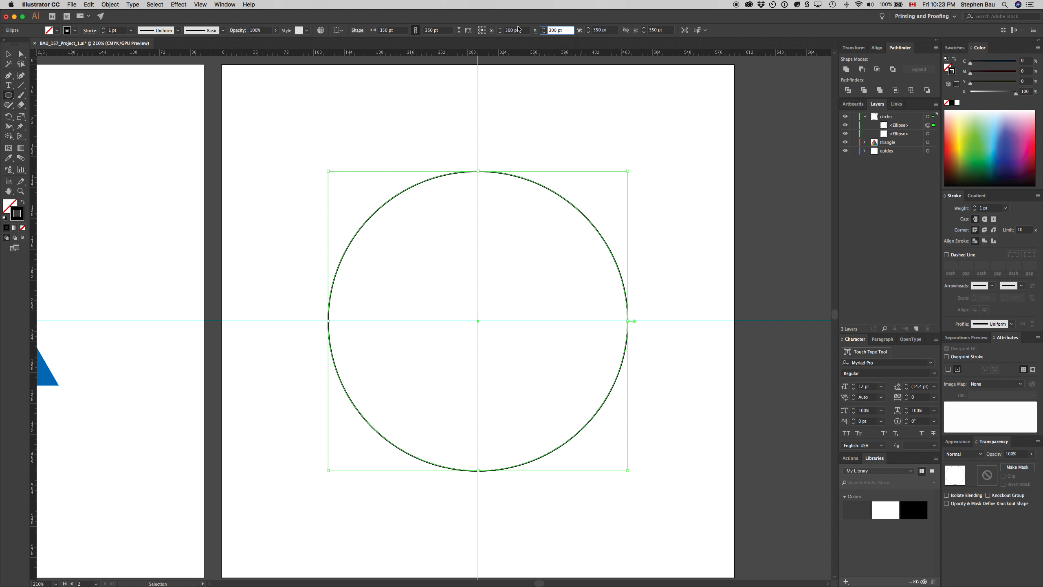
pyautogui.moveTo(482, 30)
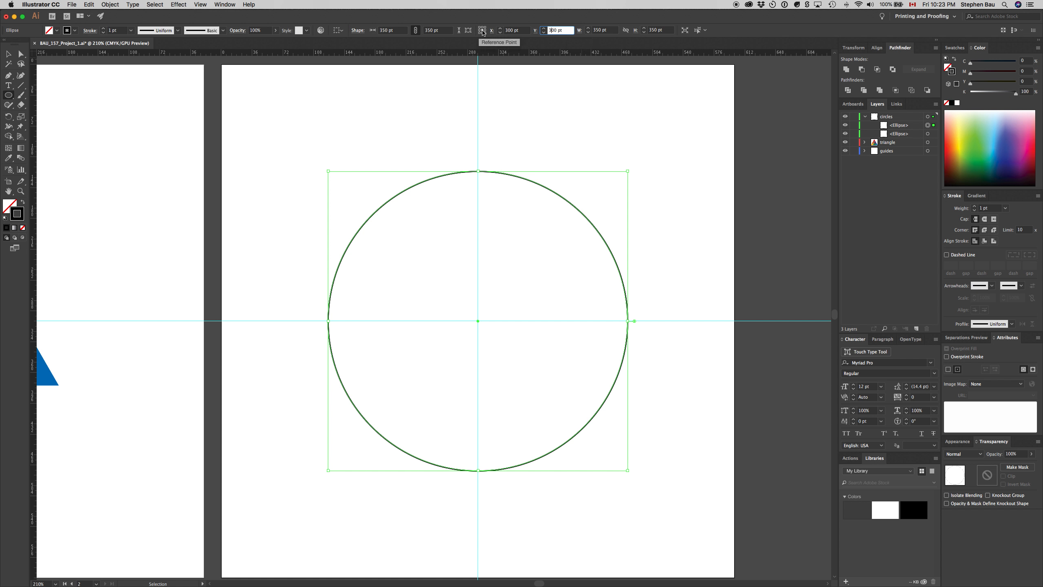
pyautogui.moveTo(853, 48)
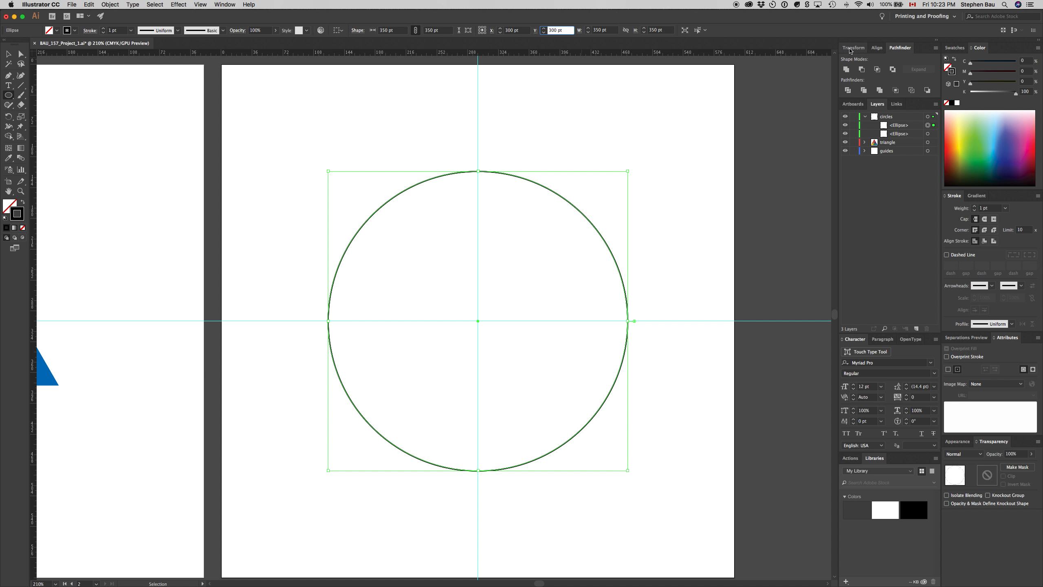
pyautogui.click(854, 48)
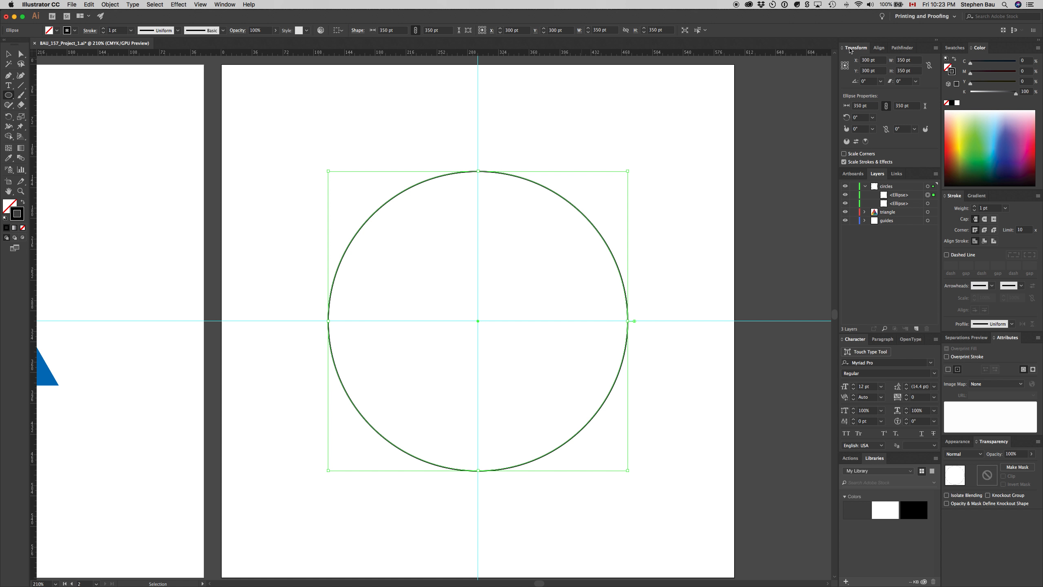
pyautogui.moveTo(871, 60)
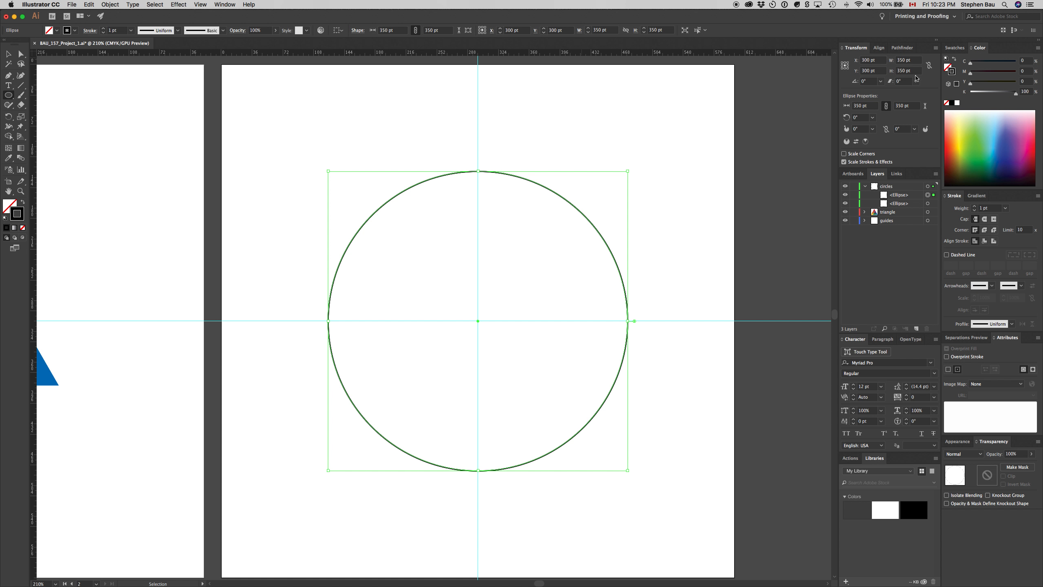
pyautogui.moveTo(915, 78)
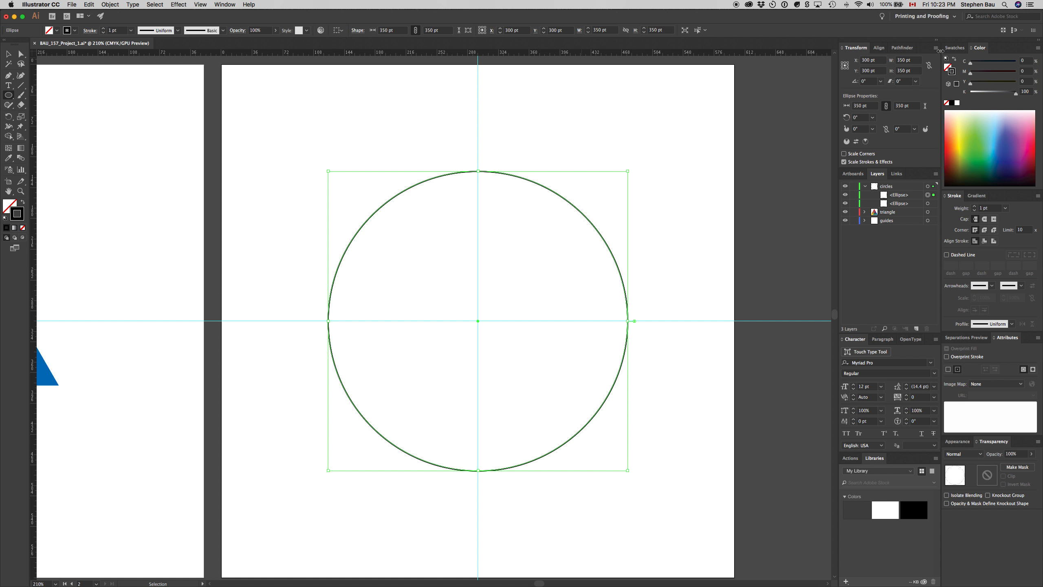
pyautogui.moveTo(937, 51)
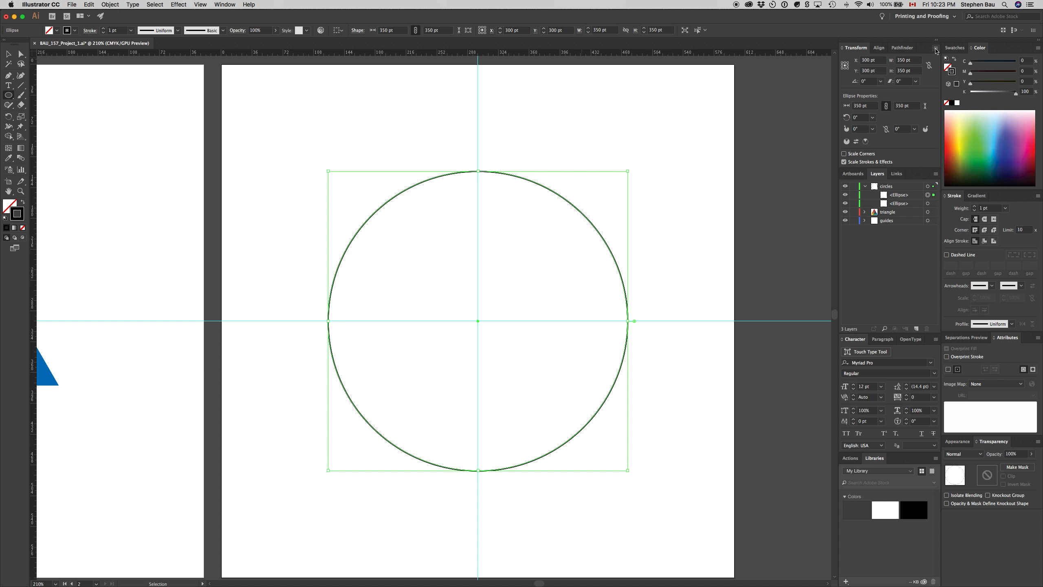
pyautogui.moveTo(845, 65)
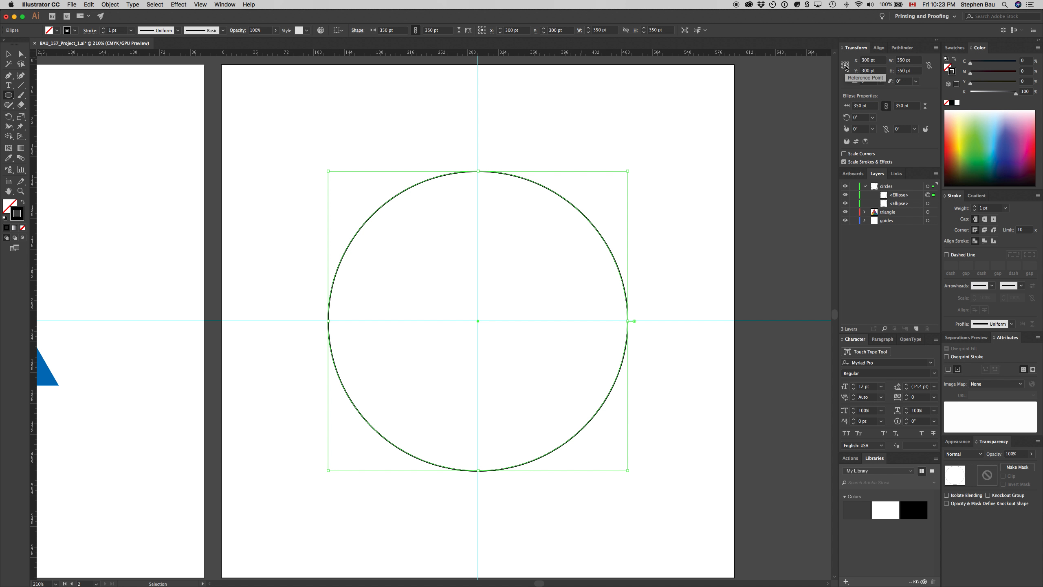
pyautogui.moveTo(851, 82)
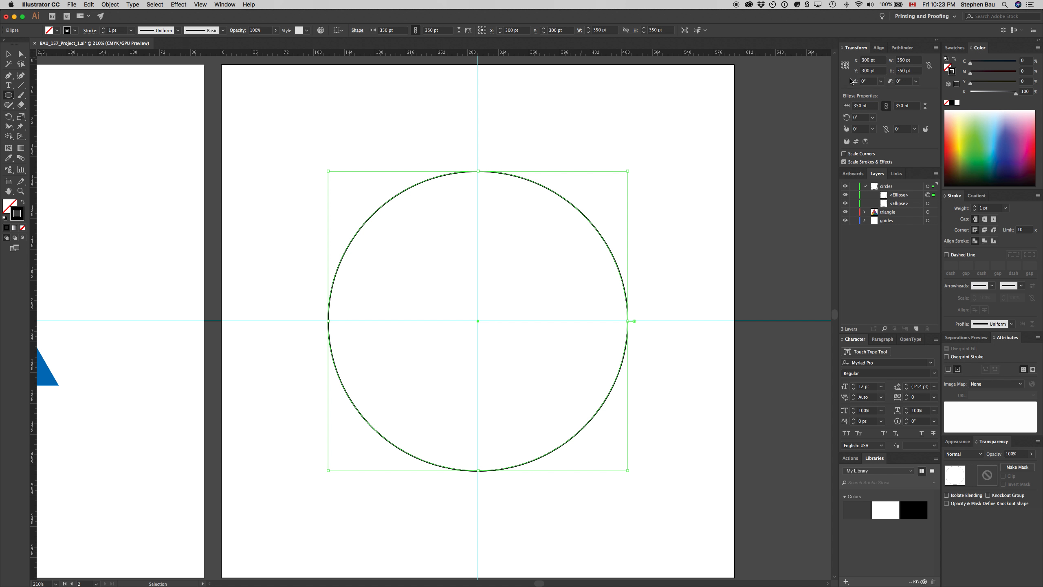
pyautogui.moveTo(849, 77)
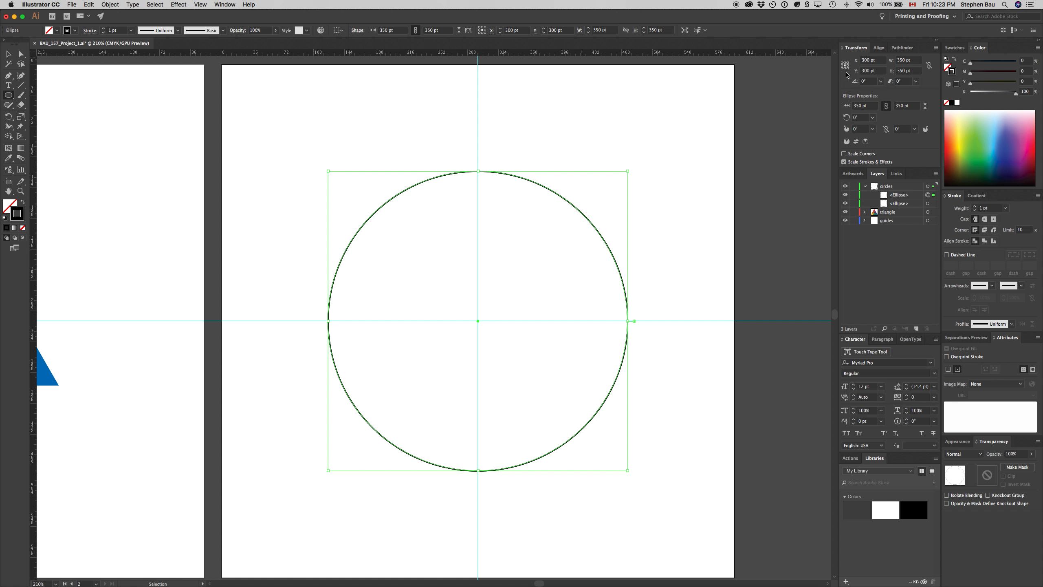
pyautogui.moveTo(849, 71)
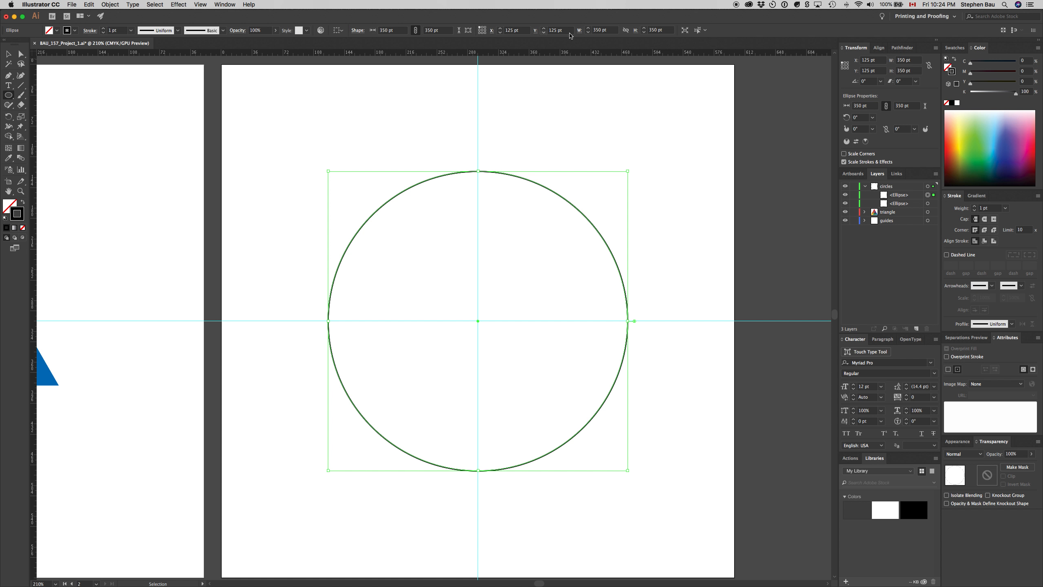
pyautogui.moveTo(483, 31)
pyautogui.write('300')
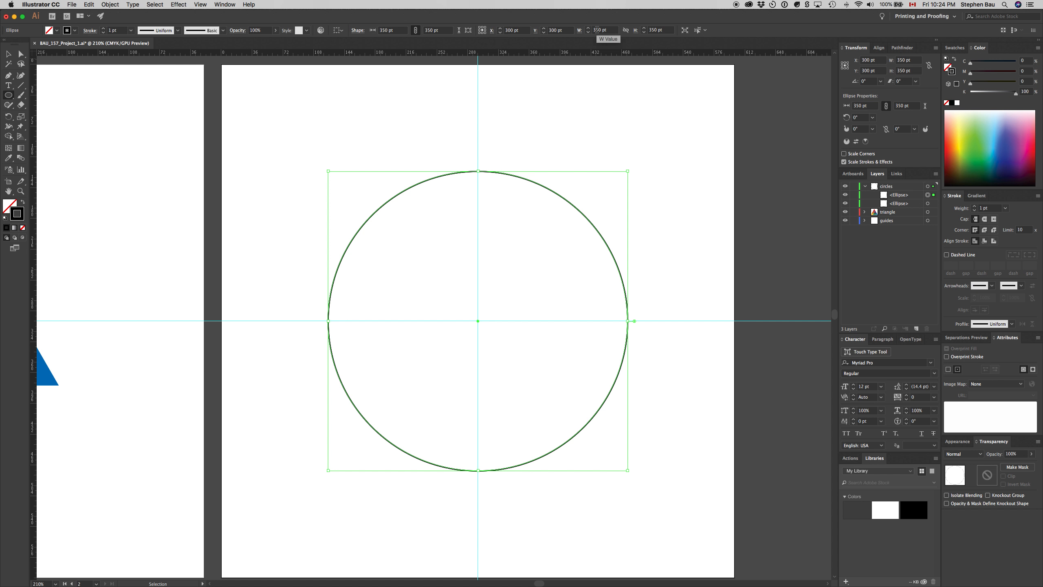
# Begin editing the copied circle's width to shrink it to 300 pt
pyautogui.click(600, 30)
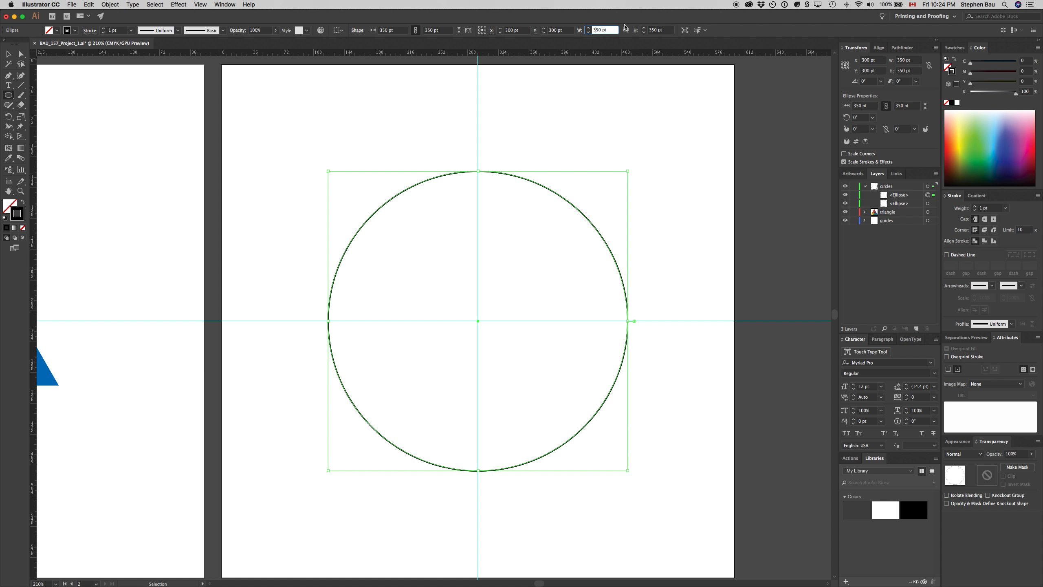
pyautogui.moveTo(625, 31)
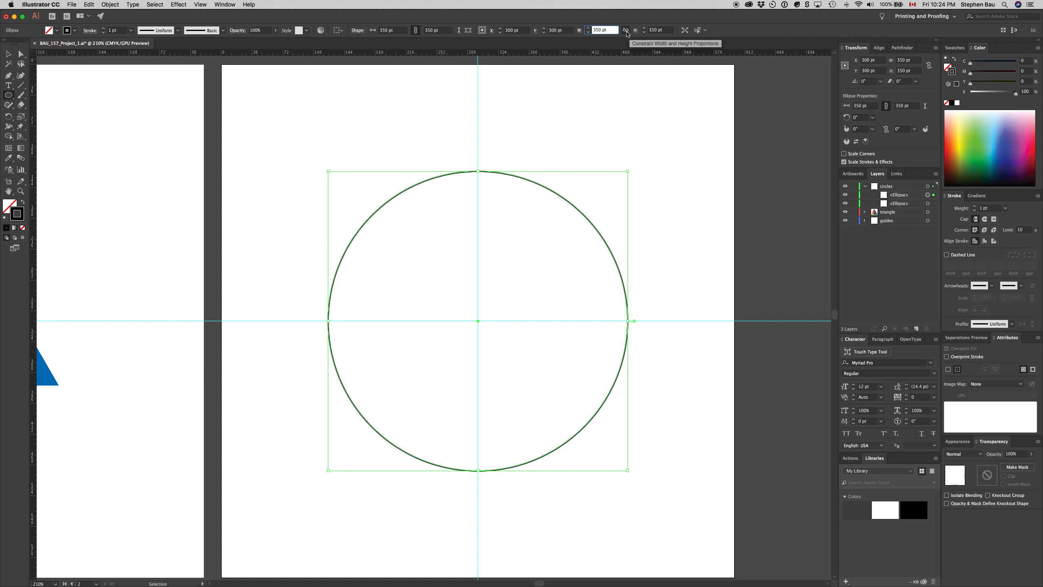
pyautogui.moveTo(624, 30)
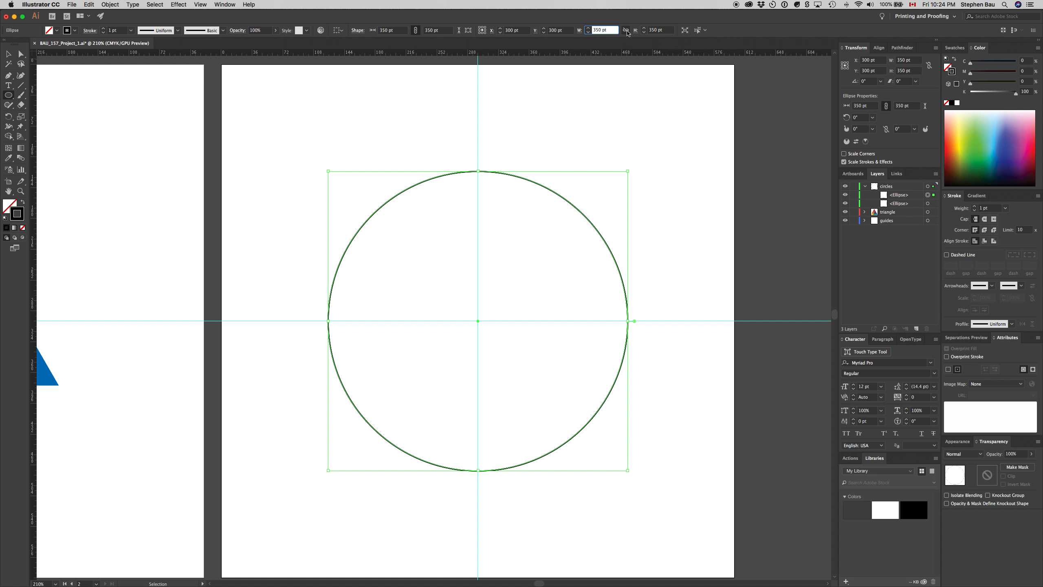
pyautogui.moveTo(625, 31)
pyautogui.write('300')
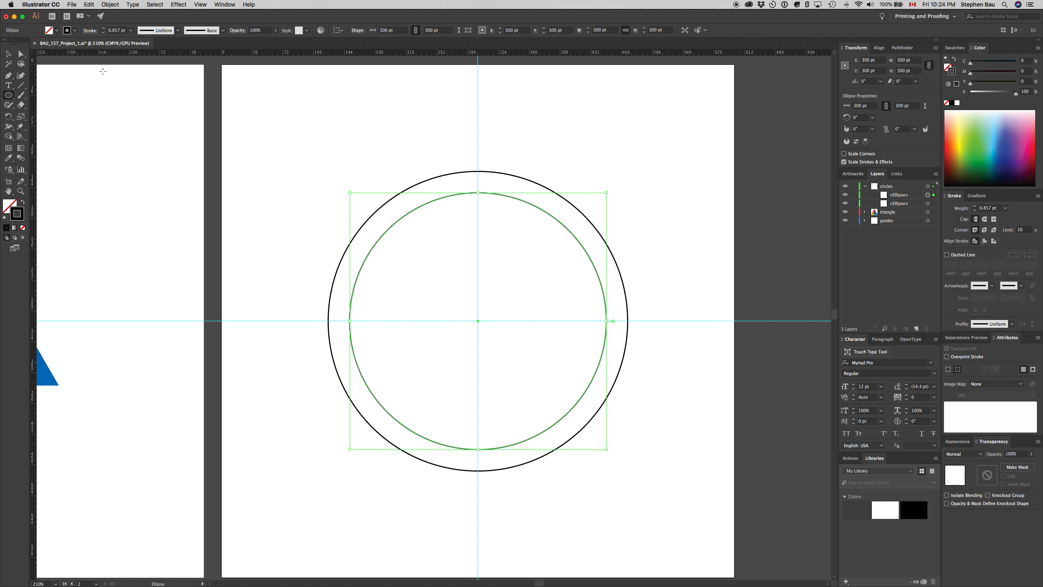
pyautogui.moveTo(123, 77)
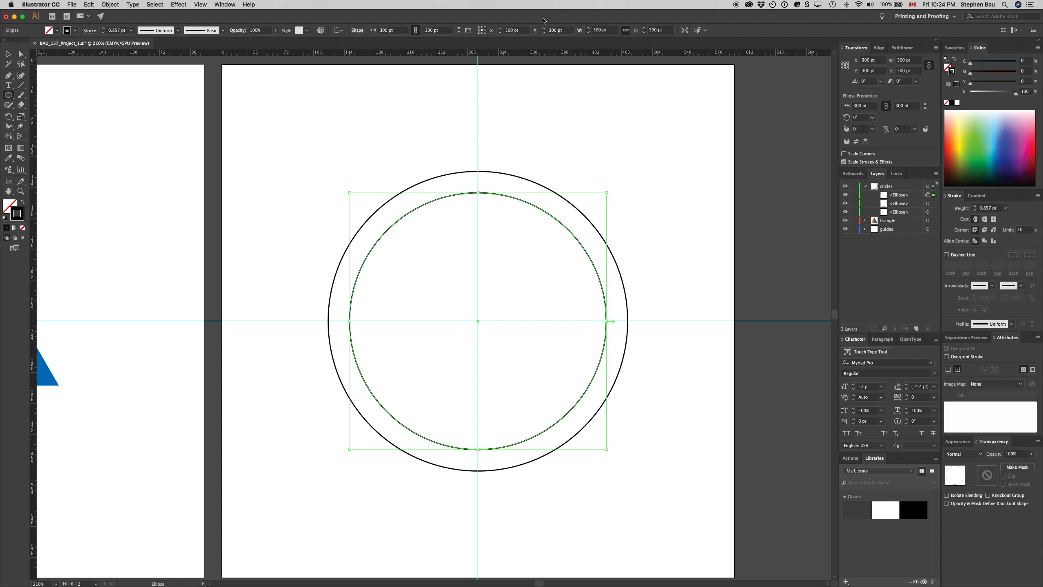
pyautogui.moveTo(597, 31)
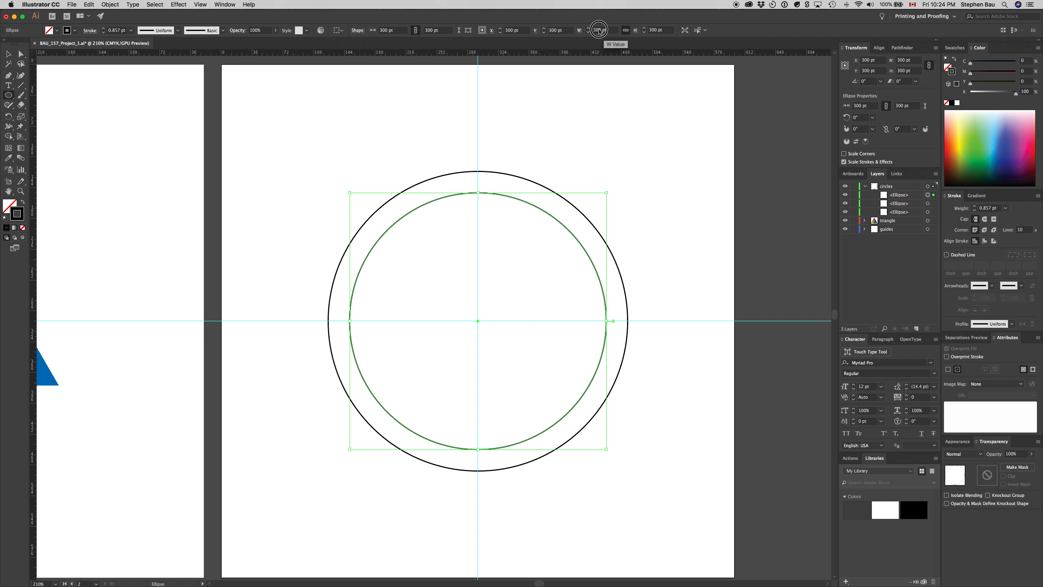
# Resize the pasted copy to 250 pt wide, nesting it inside the 300 pt circle
pyautogui.click(602, 30)
pyautogui.write('250')
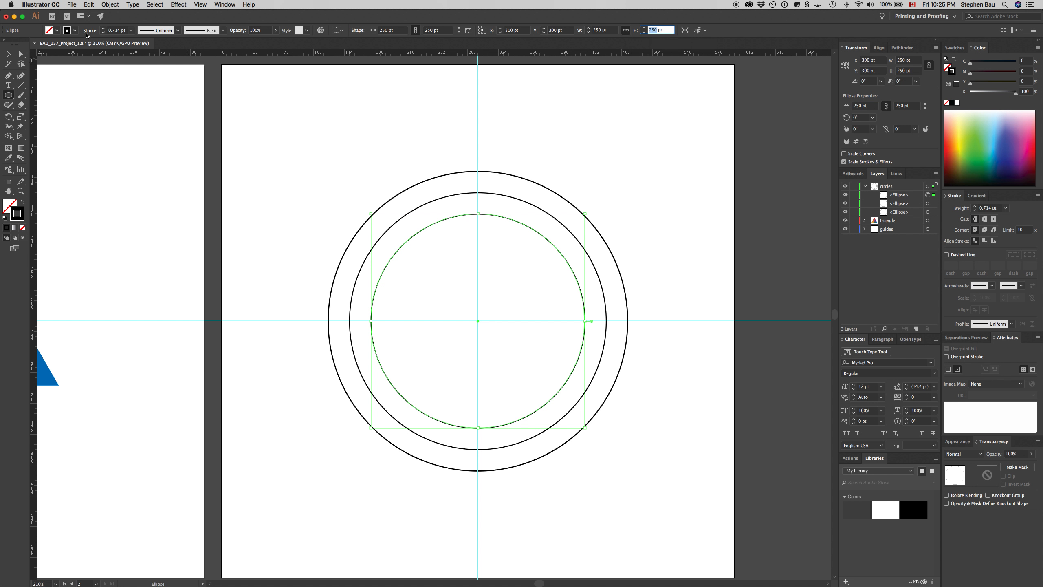
pyautogui.moveTo(9, 55)
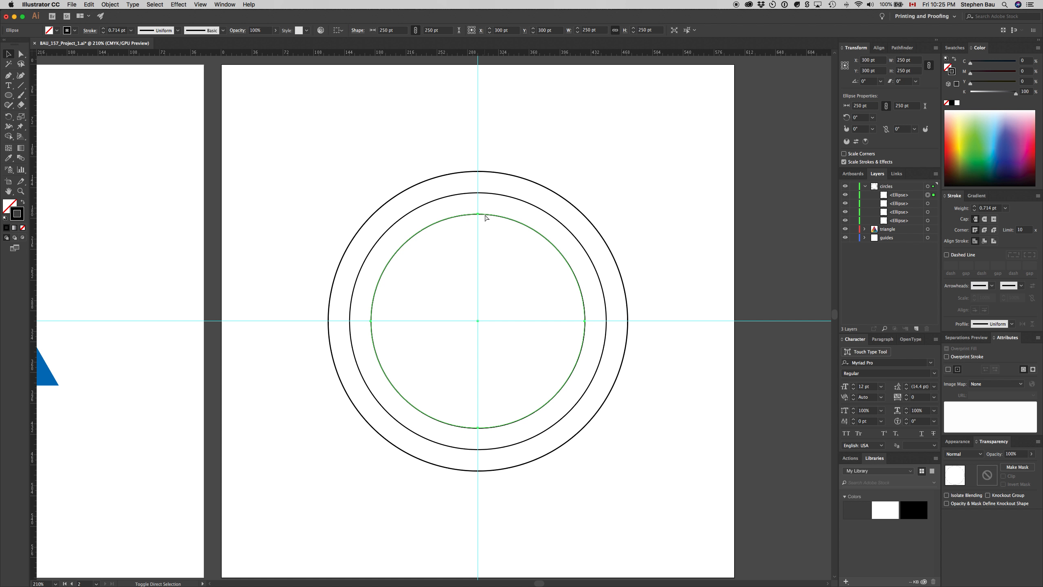
# Paste-in-front copies of the 250 pt circle resized to 200, 150, 100 and 50 pt
pyautogui.click(478, 215)
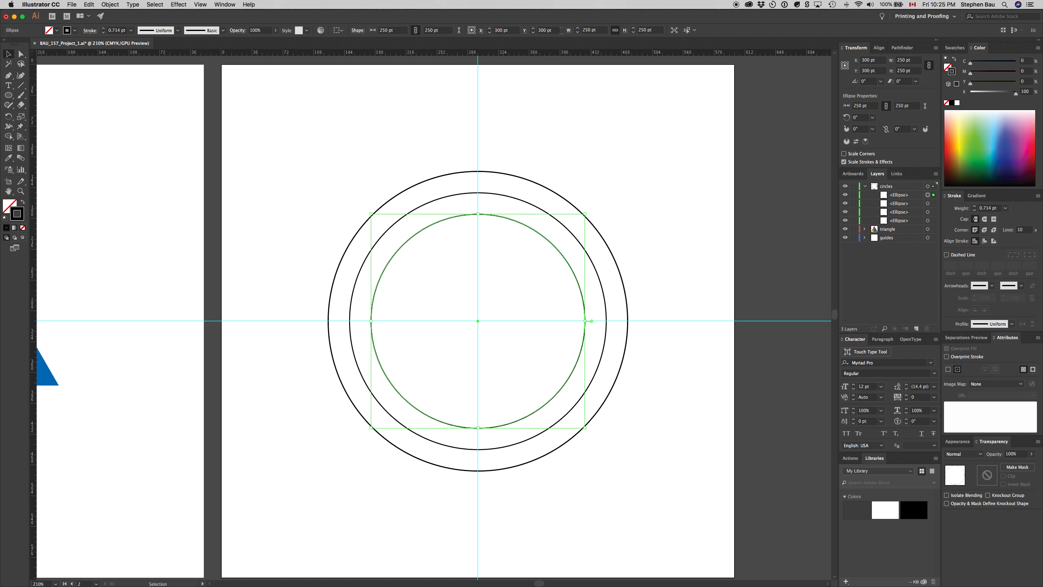
pyautogui.click(591, 30)
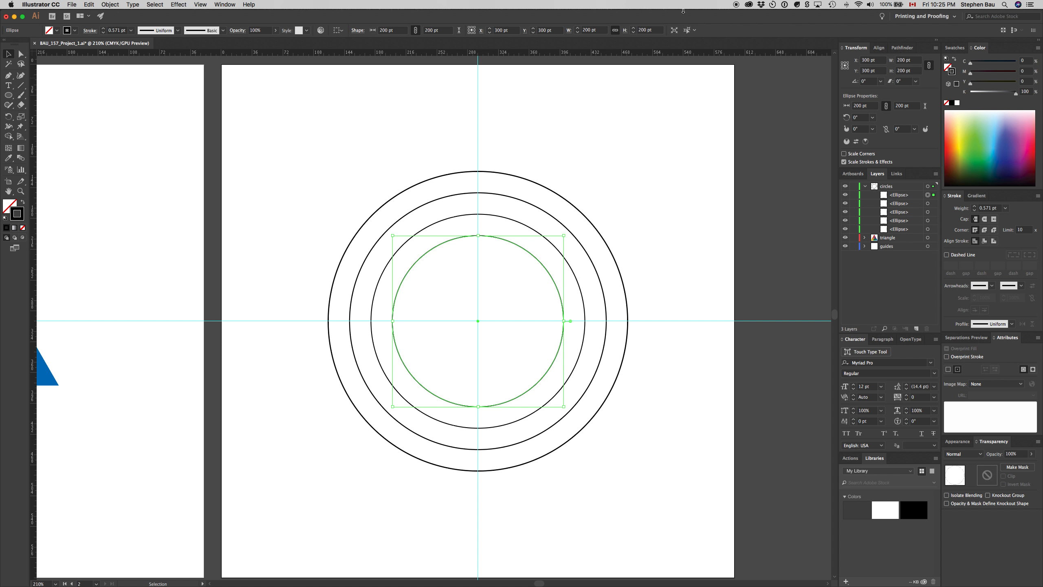
pyautogui.click(590, 31)
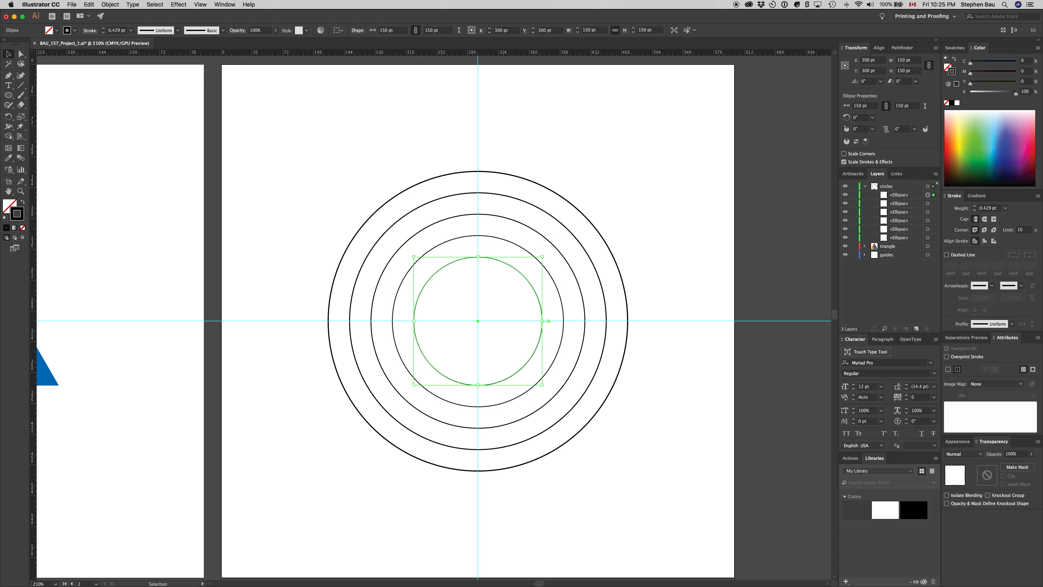
pyautogui.click(591, 30)
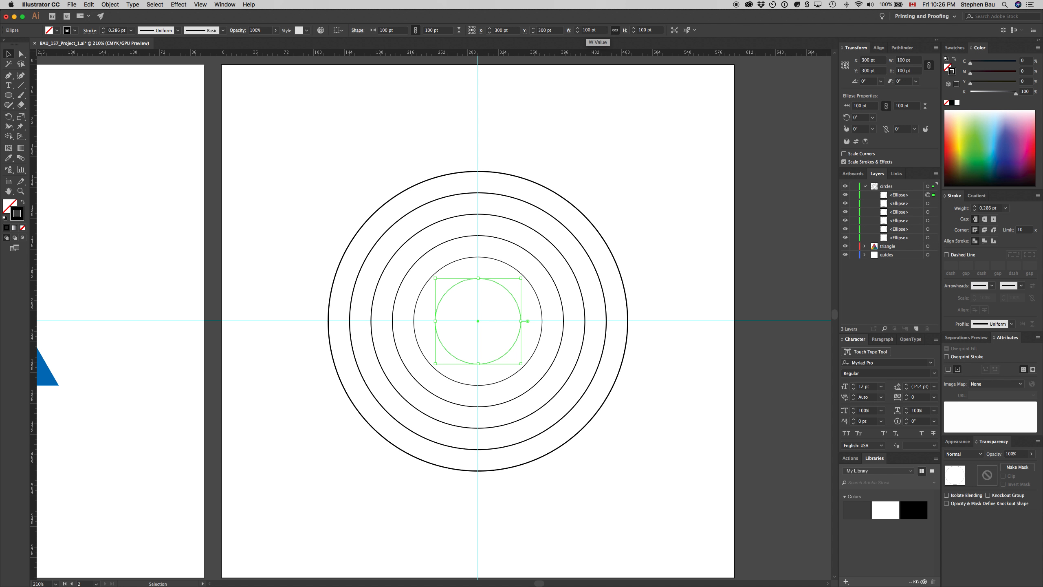
pyautogui.click(588, 30)
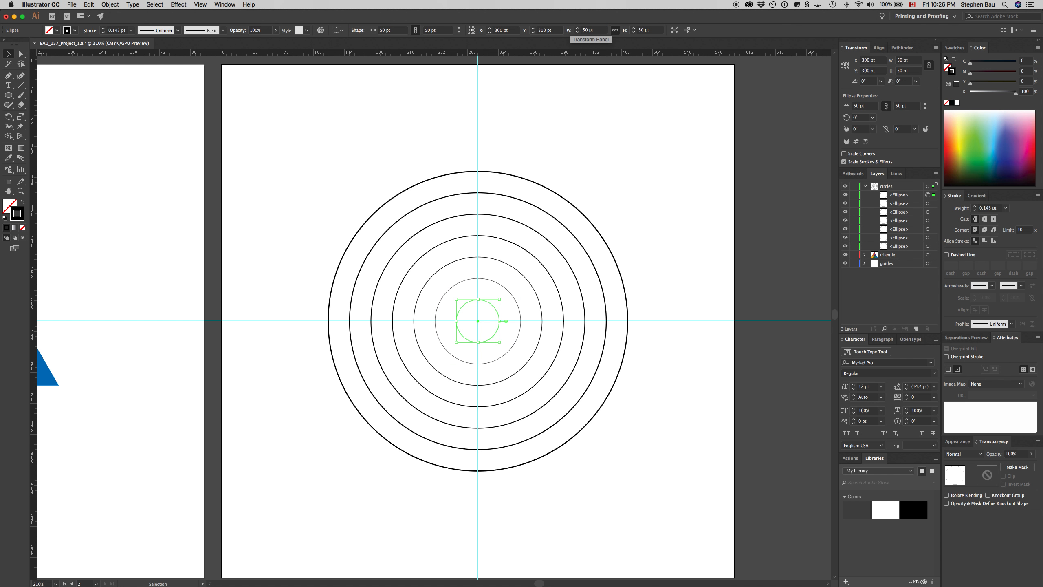
pyautogui.moveTo(590, 160)
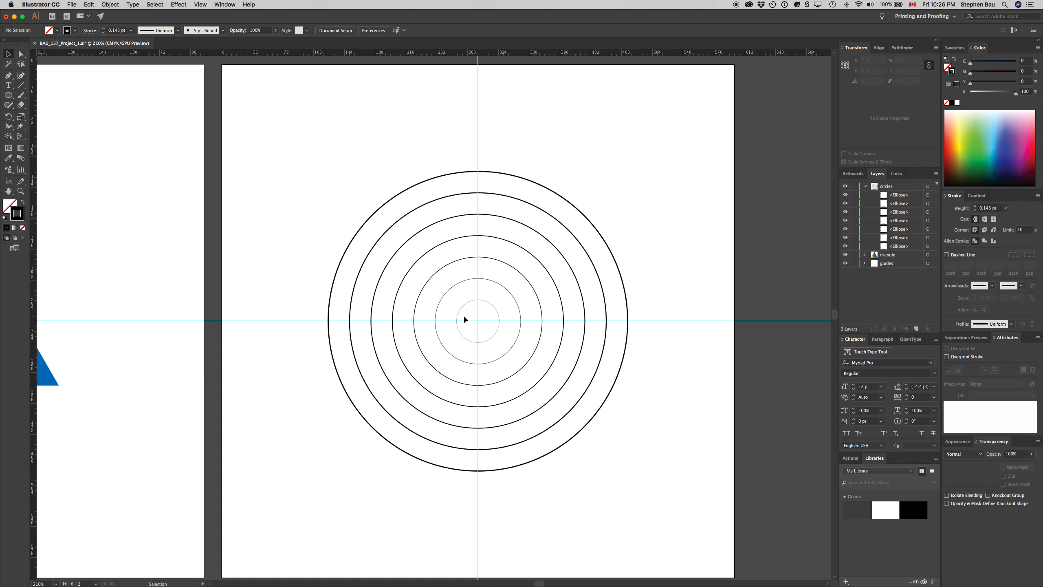
pyautogui.moveTo(495, 342)
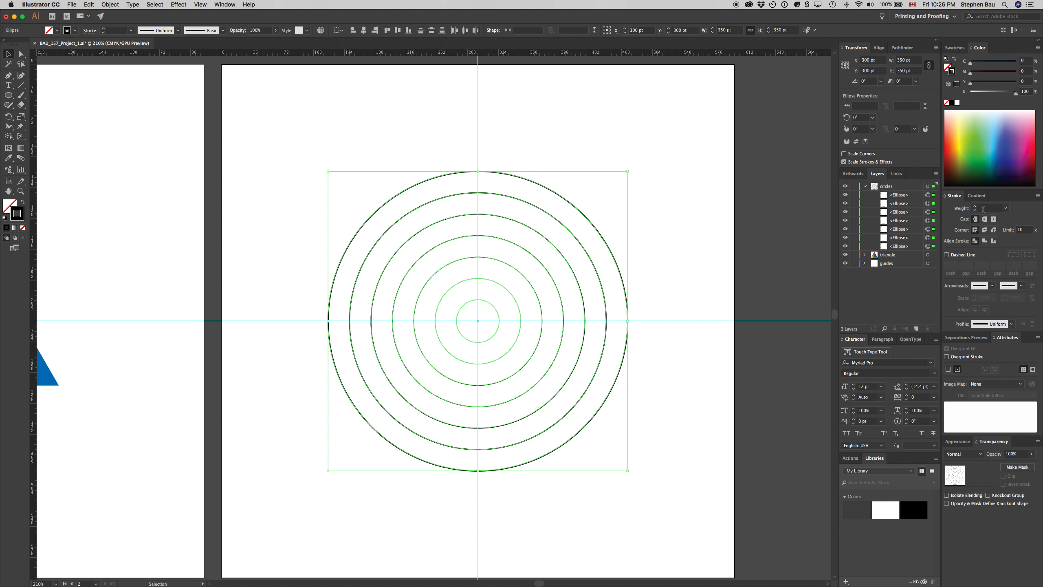
# Set a uniform 1 pt stroke weight on all eight selected circles
pyautogui.click(988, 208)
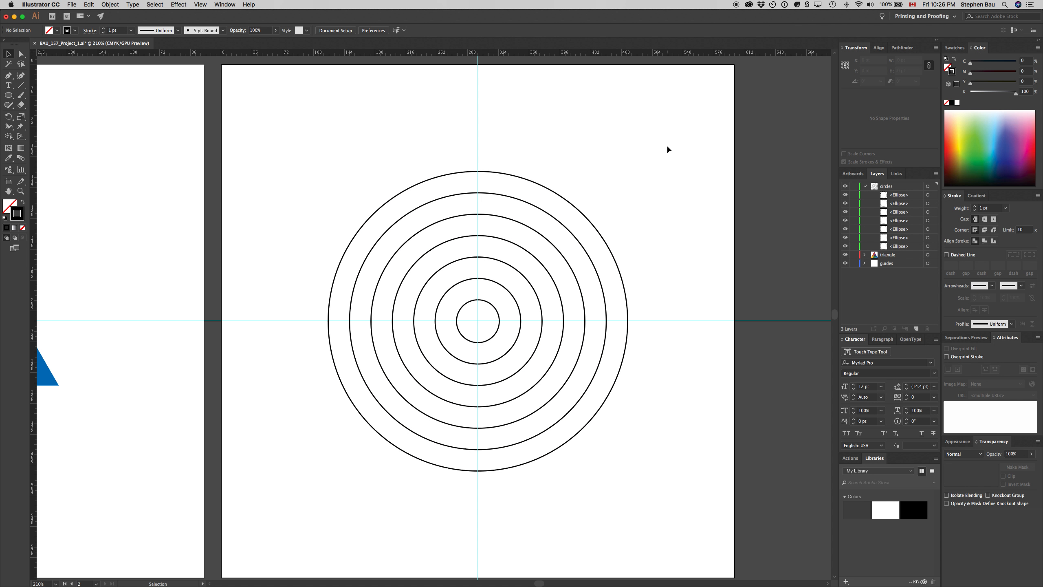
pyautogui.moveTo(604, 146)
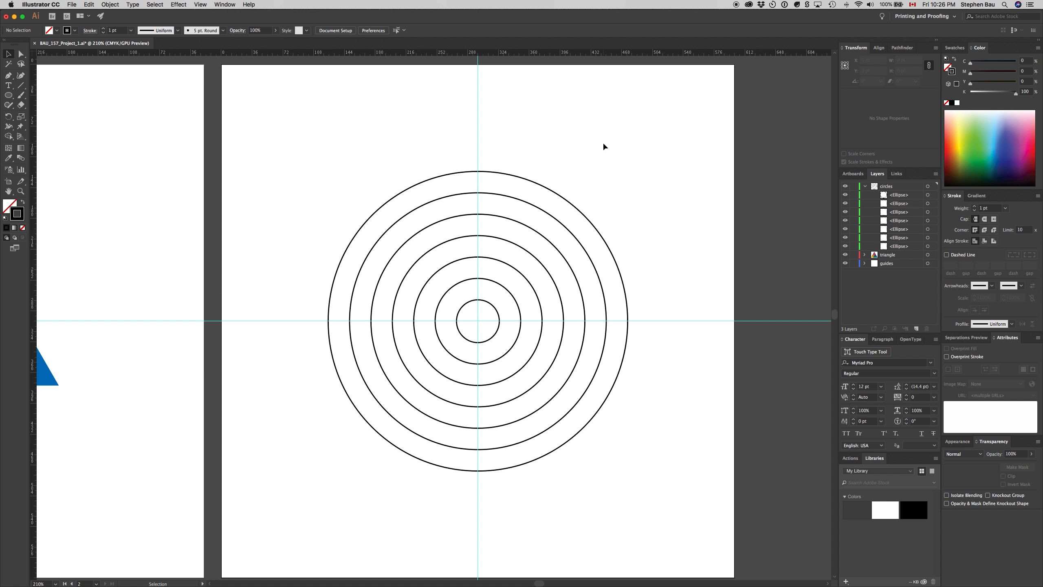
pyautogui.moveTo(887, 67)
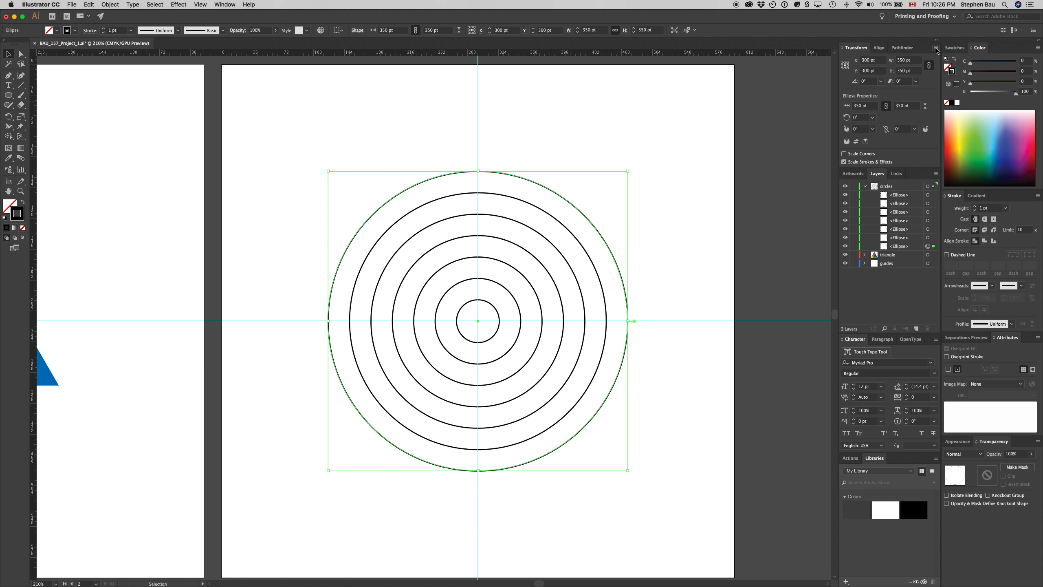
# Uncheck Scale Strokes & Effects in the Transform panel menu
pyautogui.click(936, 48)
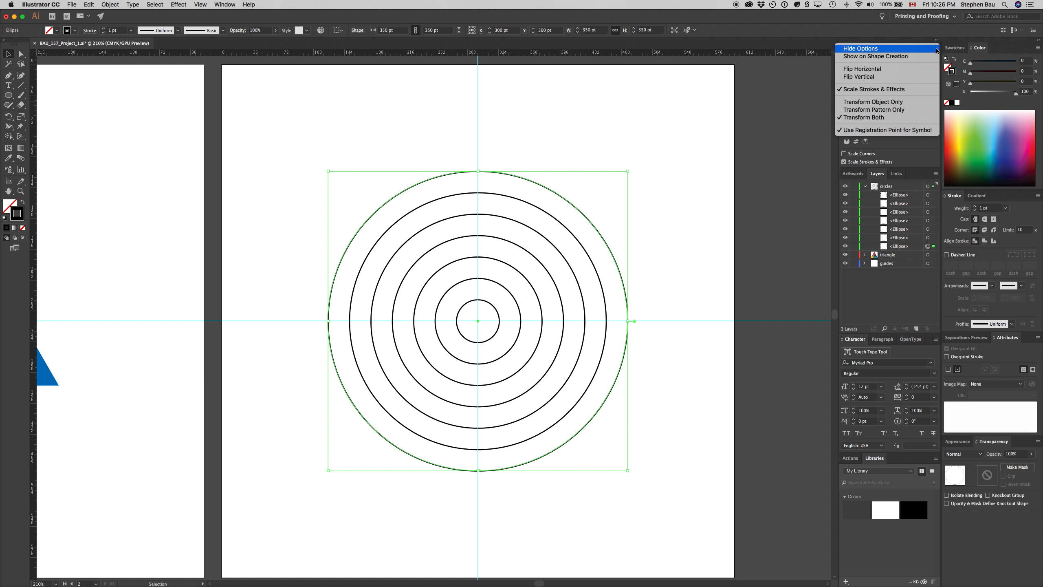
pyautogui.moveTo(886, 89)
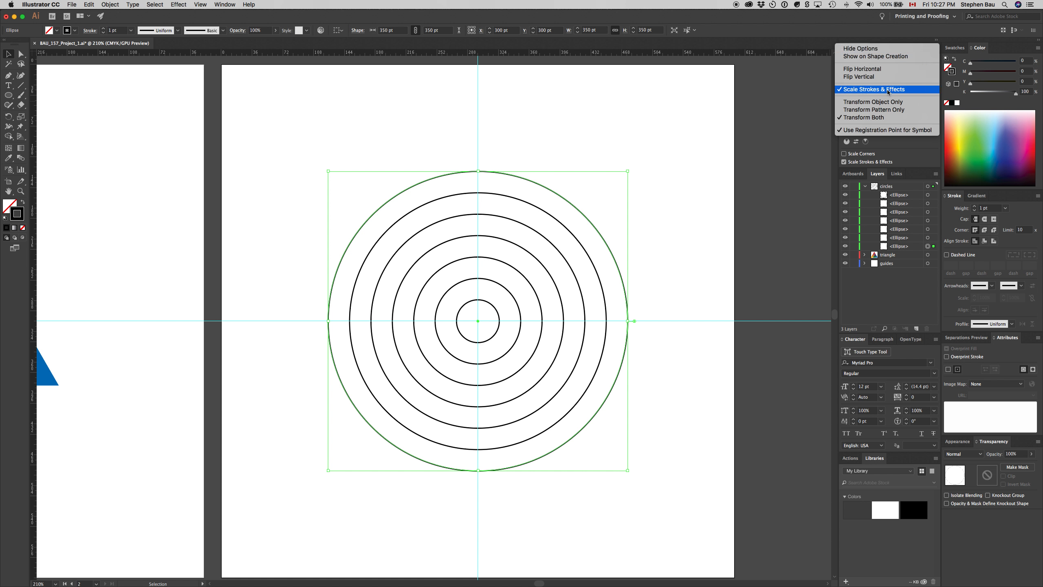
pyautogui.click(884, 89)
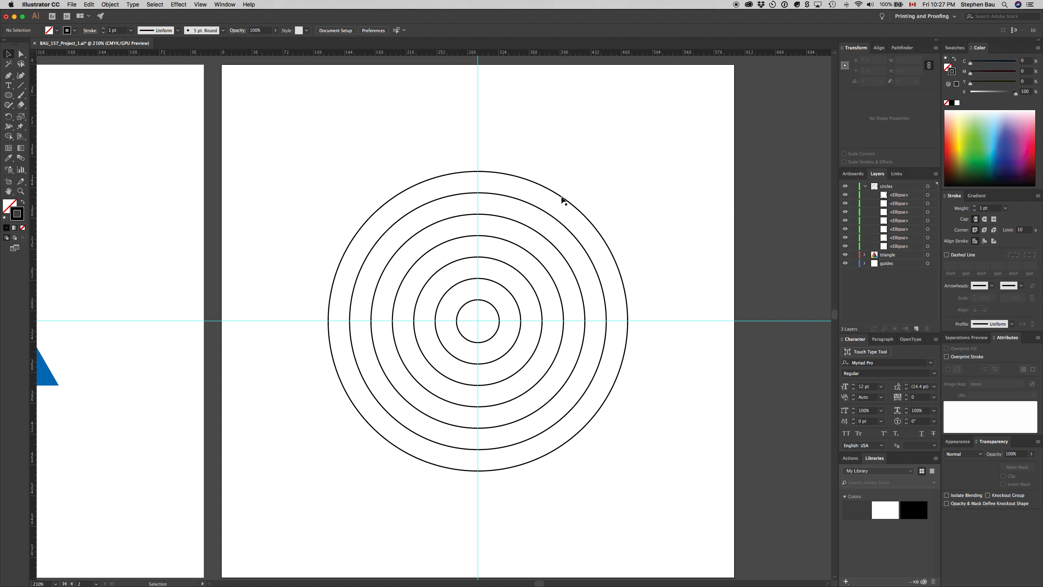
pyautogui.click(476, 321)
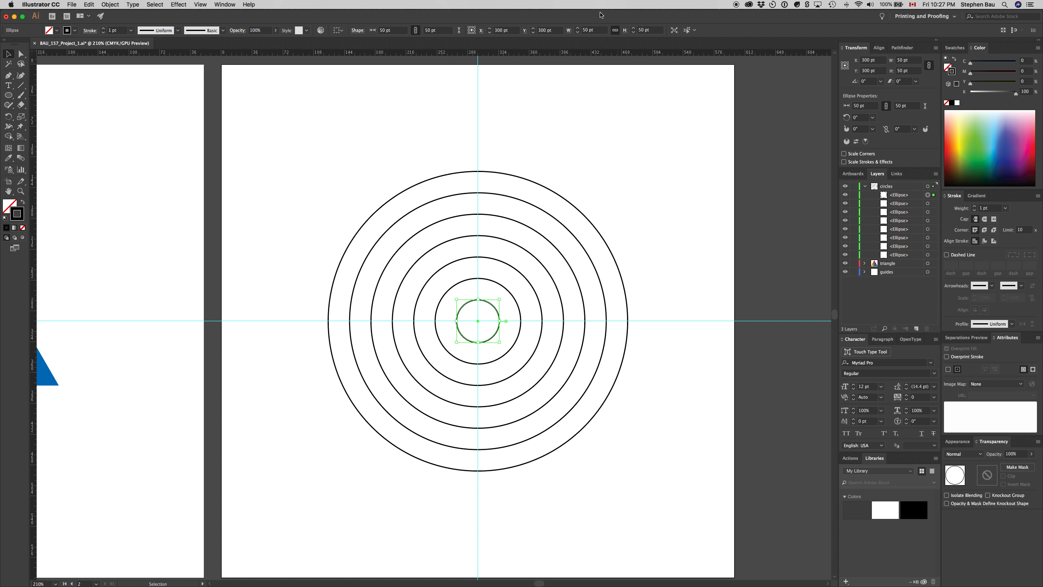
pyautogui.click(500, 31)
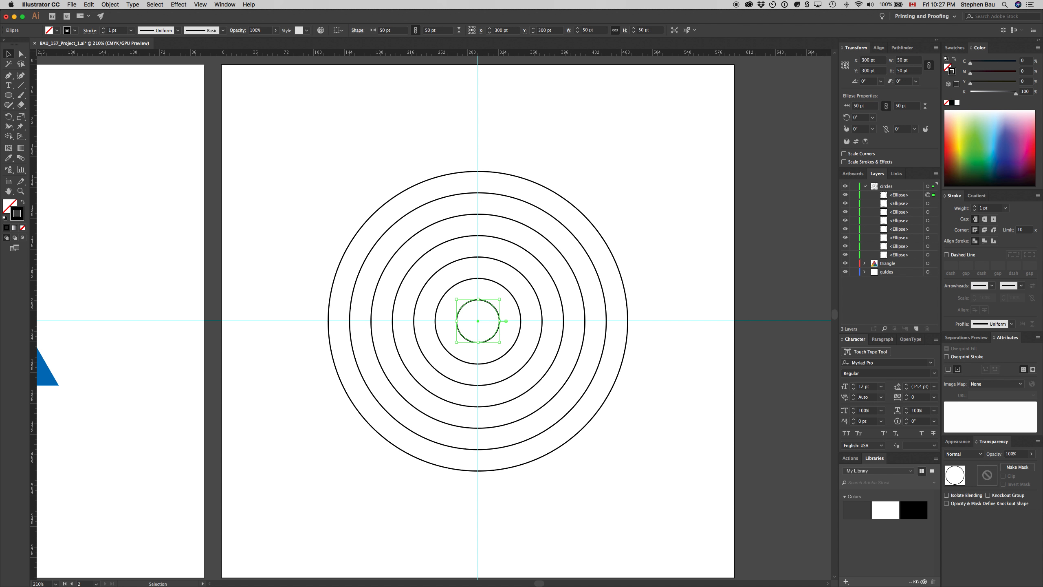
pyautogui.moveTo(604, 113)
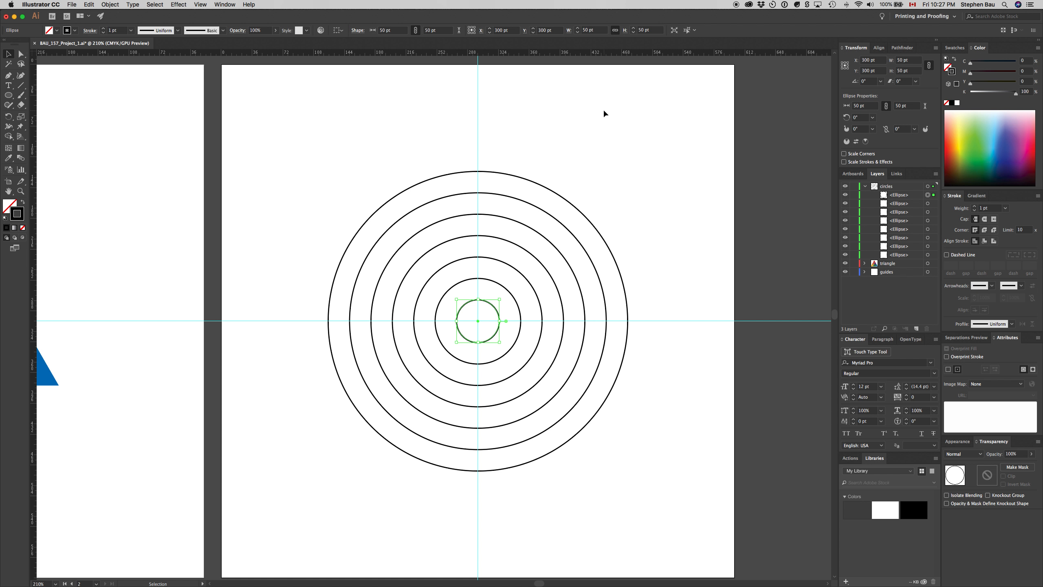